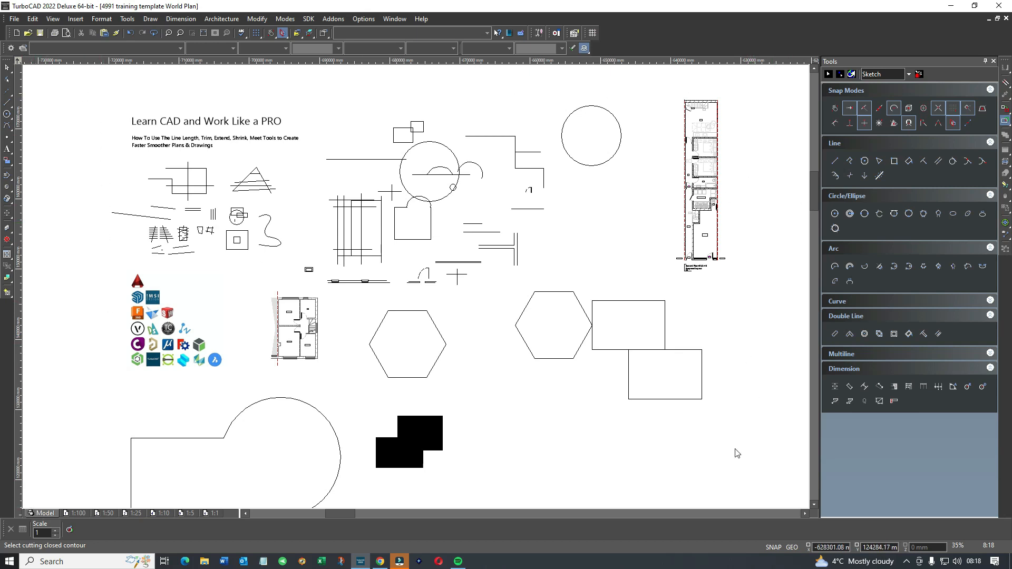
pyautogui.moveTo(40, 496)
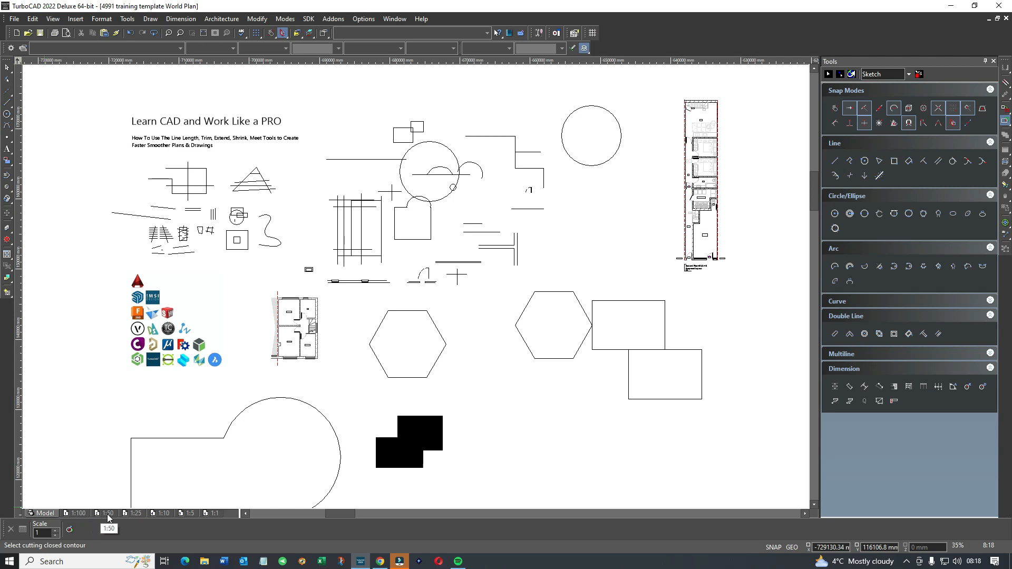
pyautogui.moveTo(162, 513)
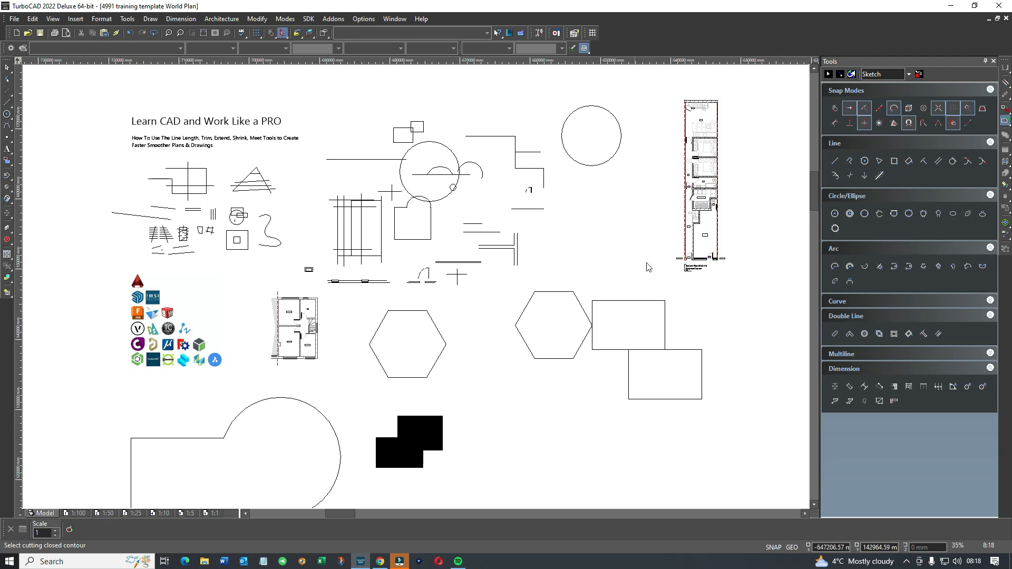
# Window-select the narrow floor plan in model space, then zoom in on the 1:100 sheet.
pyautogui.click(6, 67)
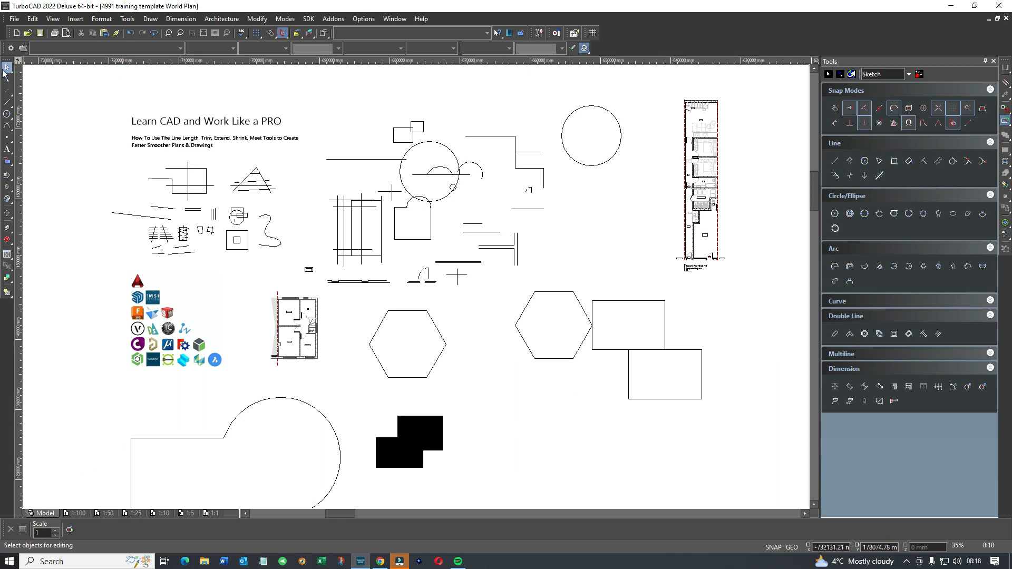
pyautogui.click(701, 184)
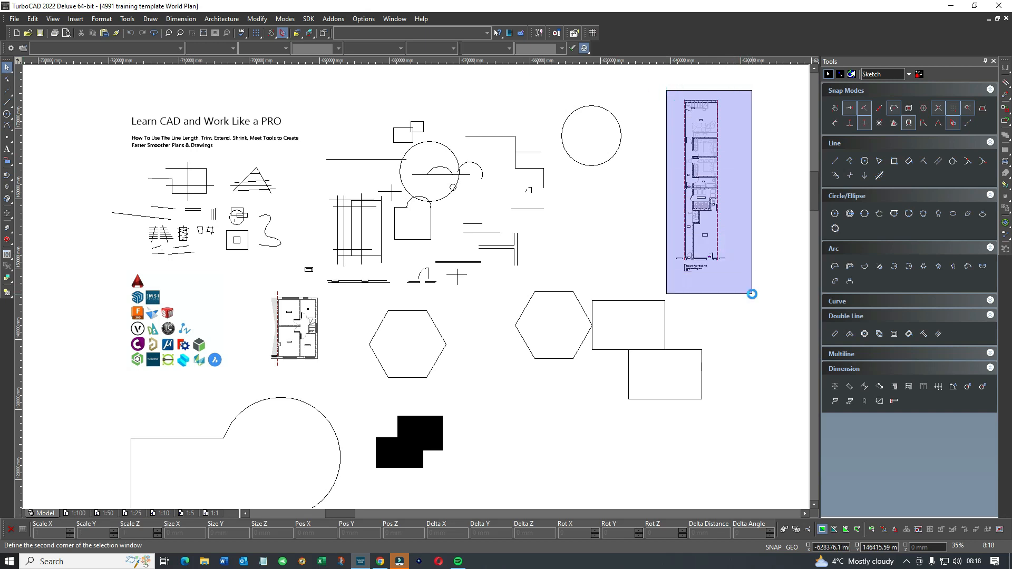
pyautogui.click(708, 187)
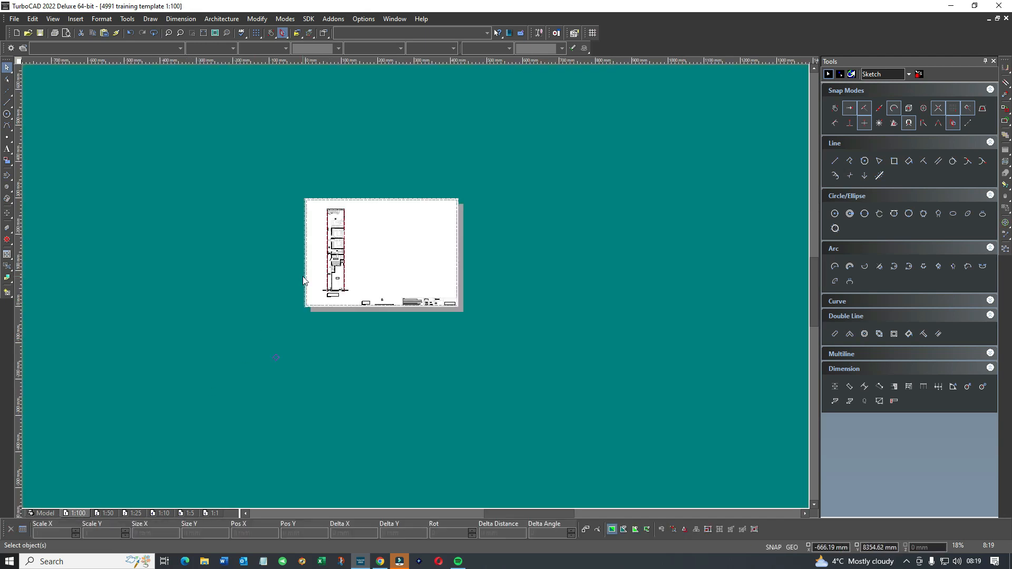
pyautogui.scroll(3)
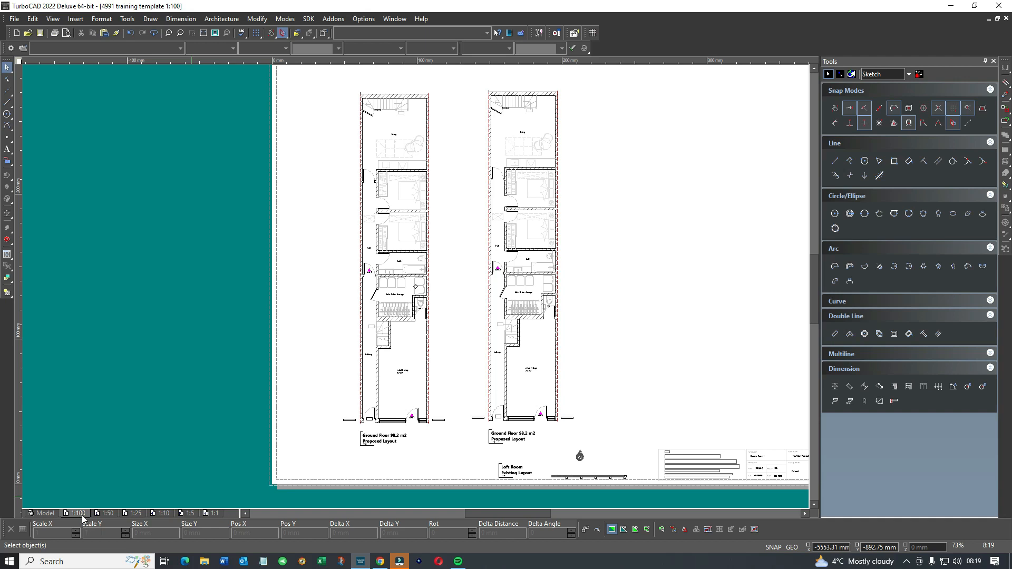
pyautogui.moveTo(93, 520)
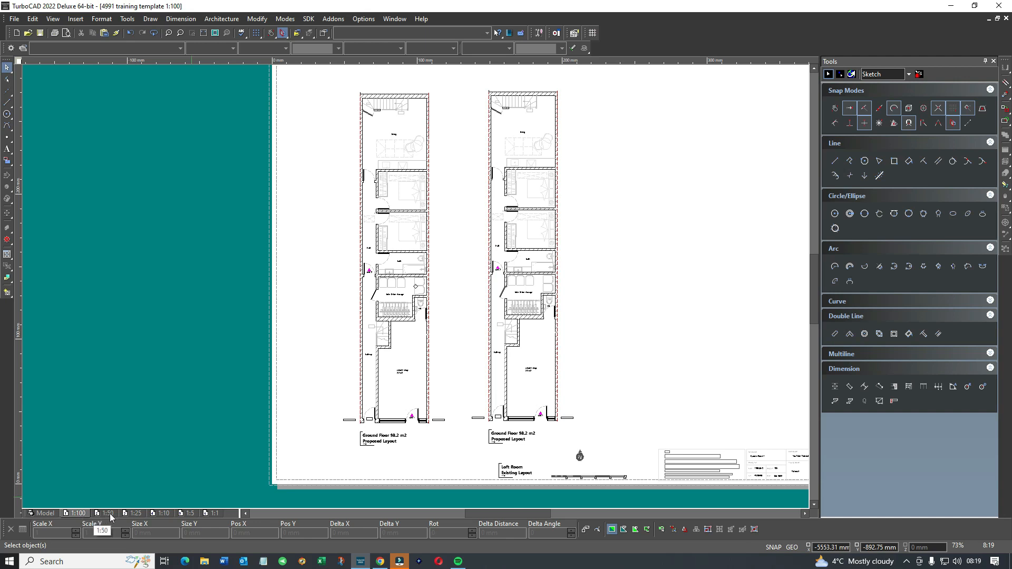
# View the whole 1:50 sheet zoomed out, then move on to the 1:25 sheet.
pyautogui.click(106, 513)
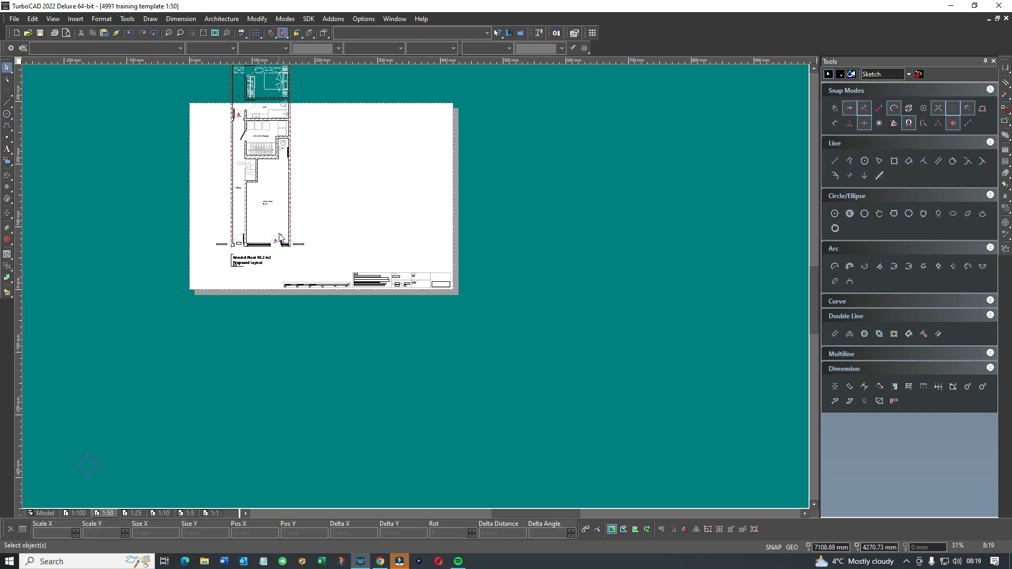
pyautogui.scroll(-3)
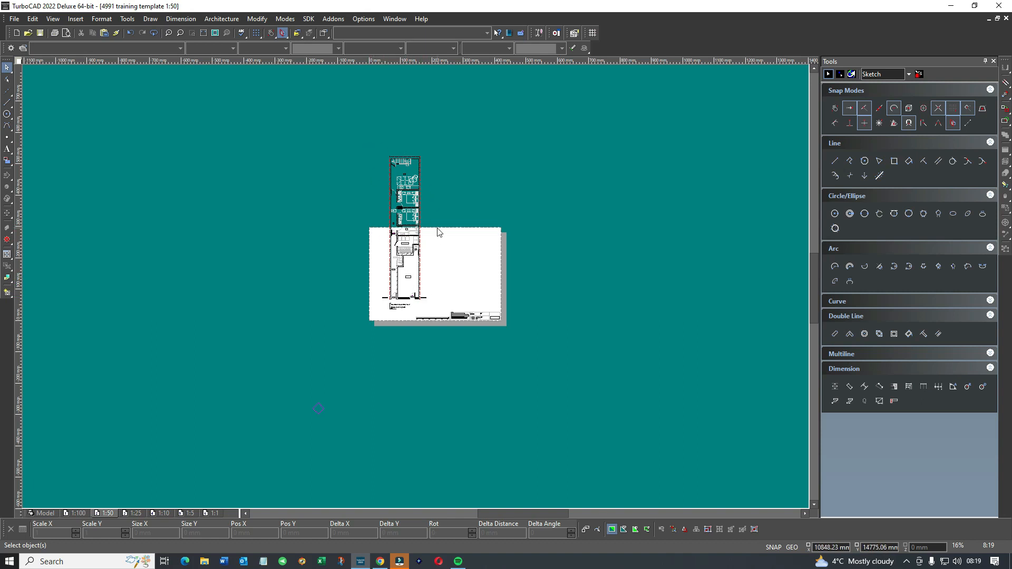
pyautogui.moveTo(384, 234)
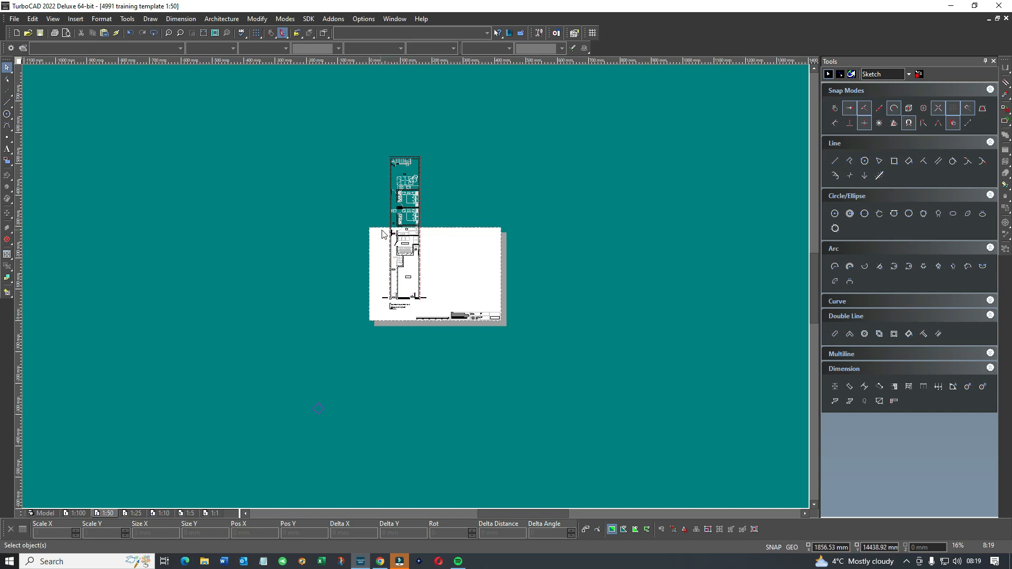
pyautogui.moveTo(421, 258)
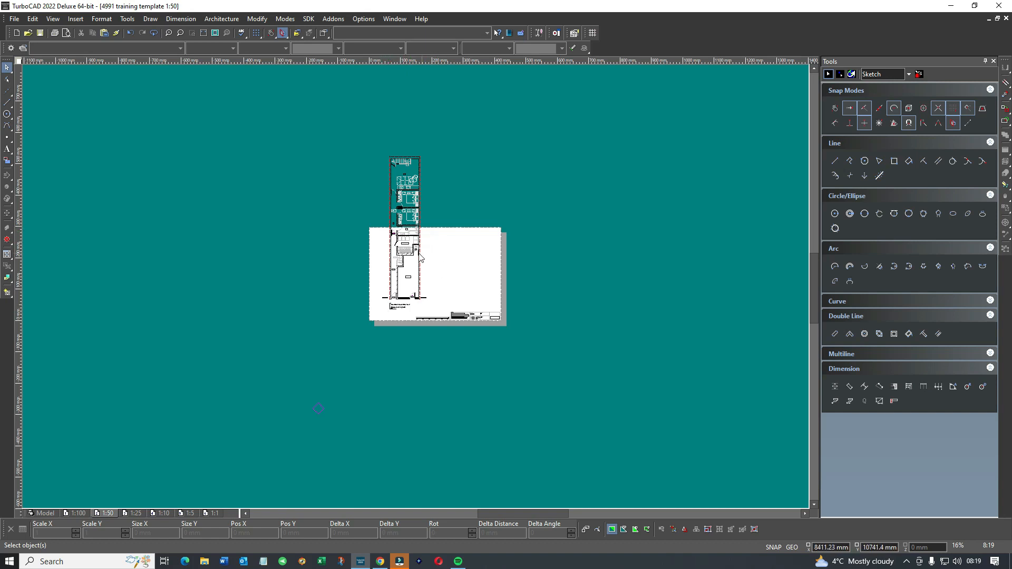
pyautogui.click(134, 513)
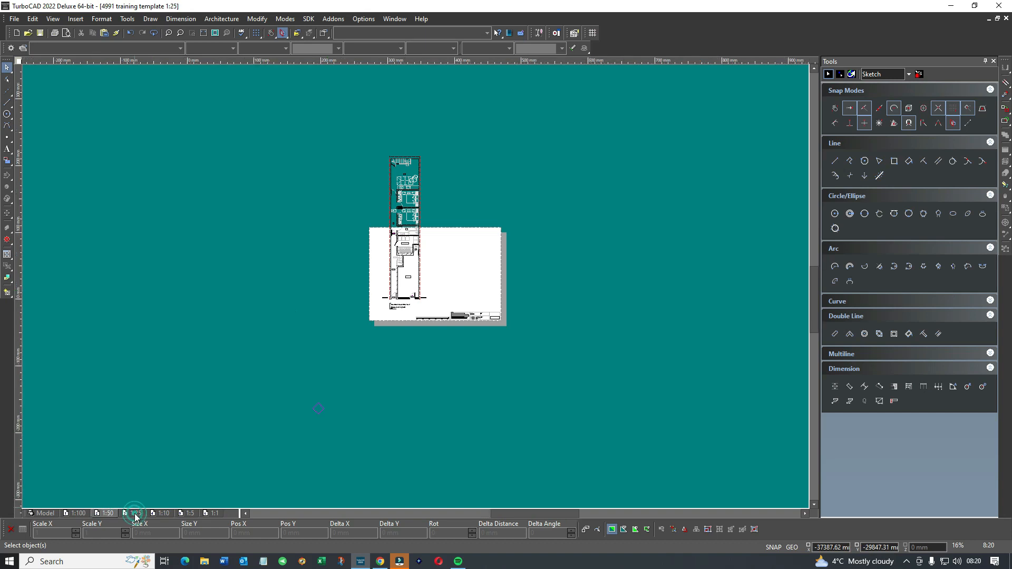
# Show the 1:25 sheet and duplicate it from the space-tab menu as '1:25 1'.
pyautogui.click(133, 513)
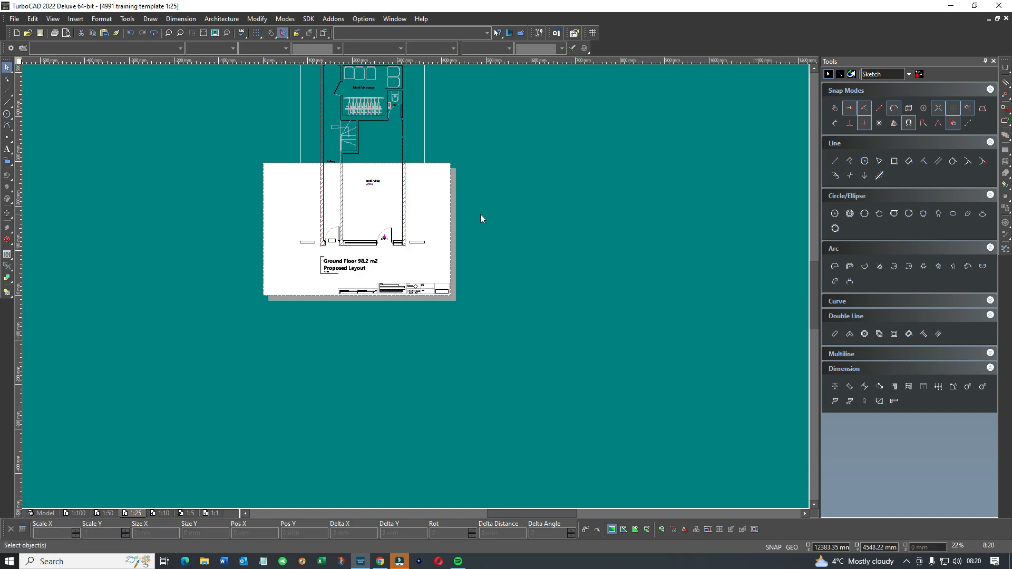
pyautogui.moveTo(192, 520)
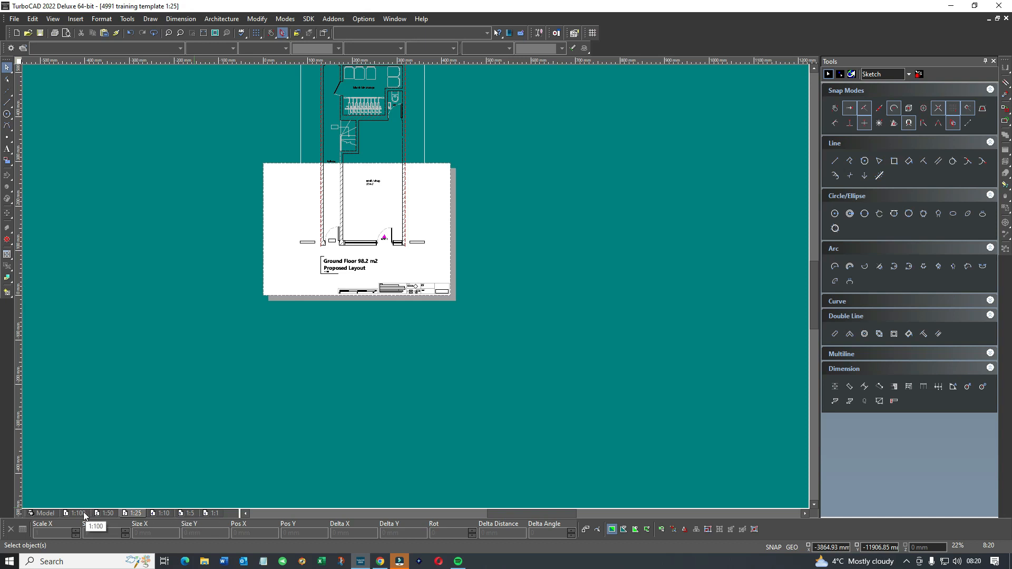
pyautogui.moveTo(80, 518)
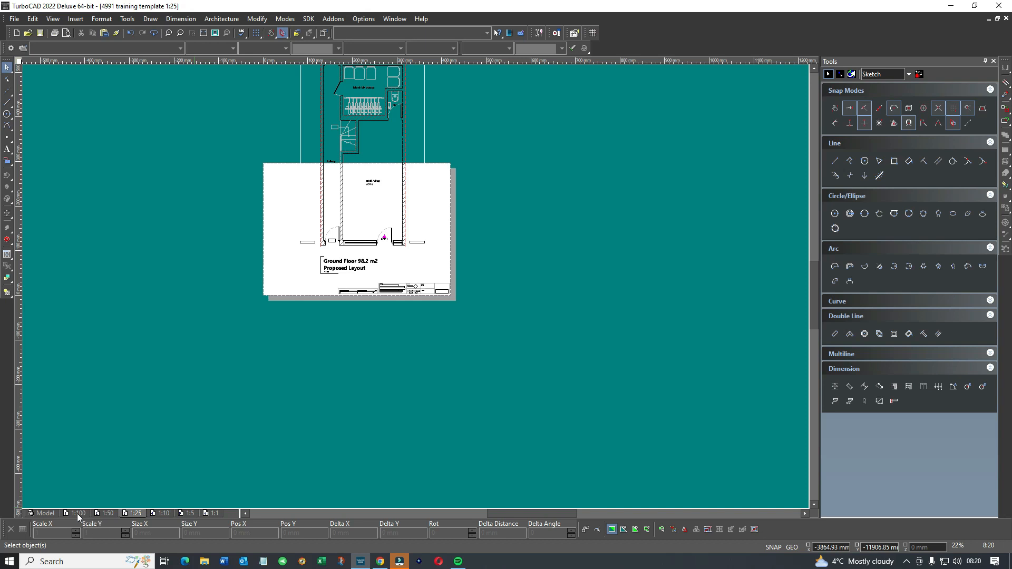
pyautogui.rightClick(45, 513)
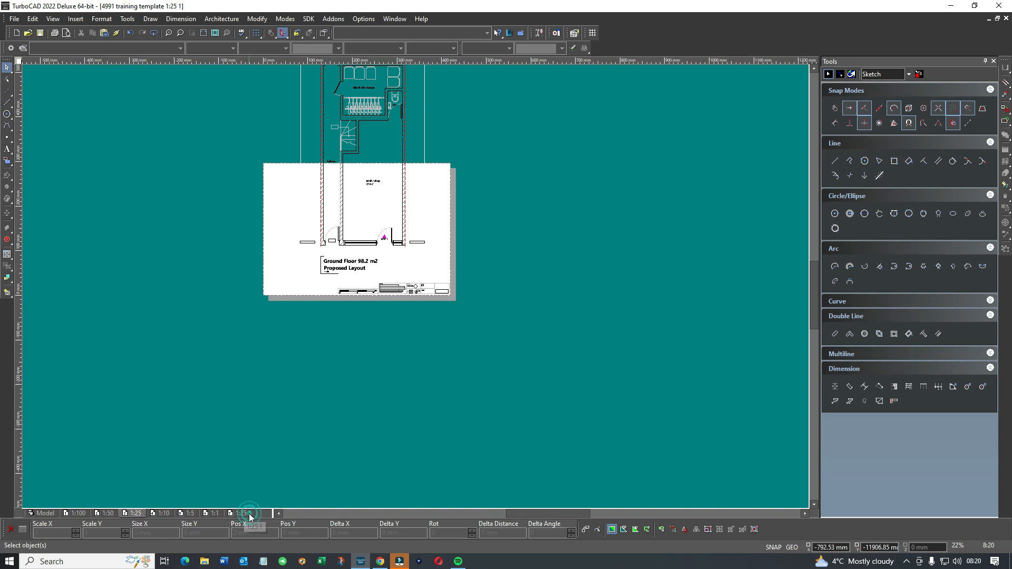
# Rename the '1:25 1' paper space to '1:200'.
pyautogui.rightClick(242, 513)
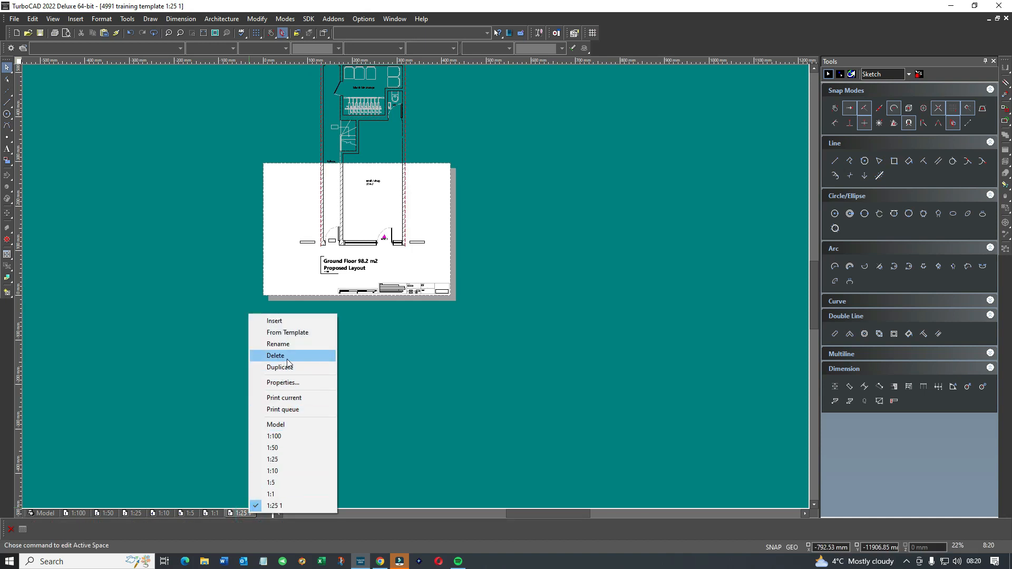
pyautogui.click(277, 344)
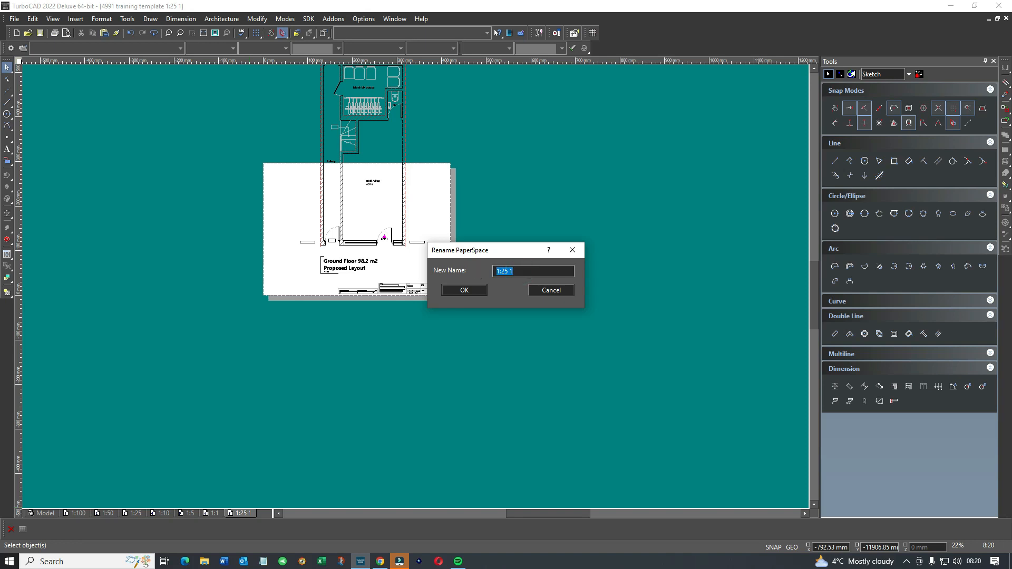
pyautogui.write('1.')
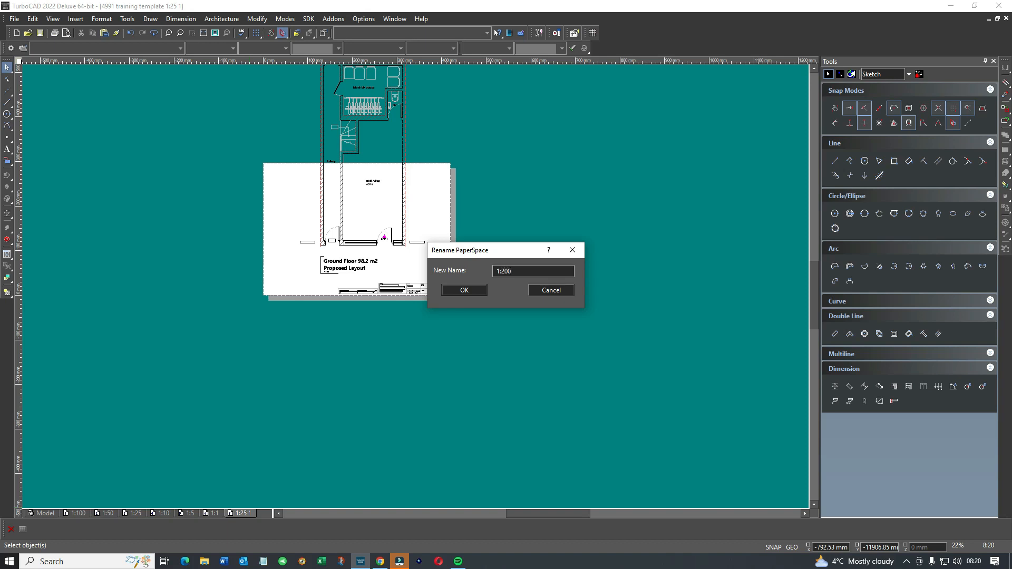
pyautogui.click(463, 290)
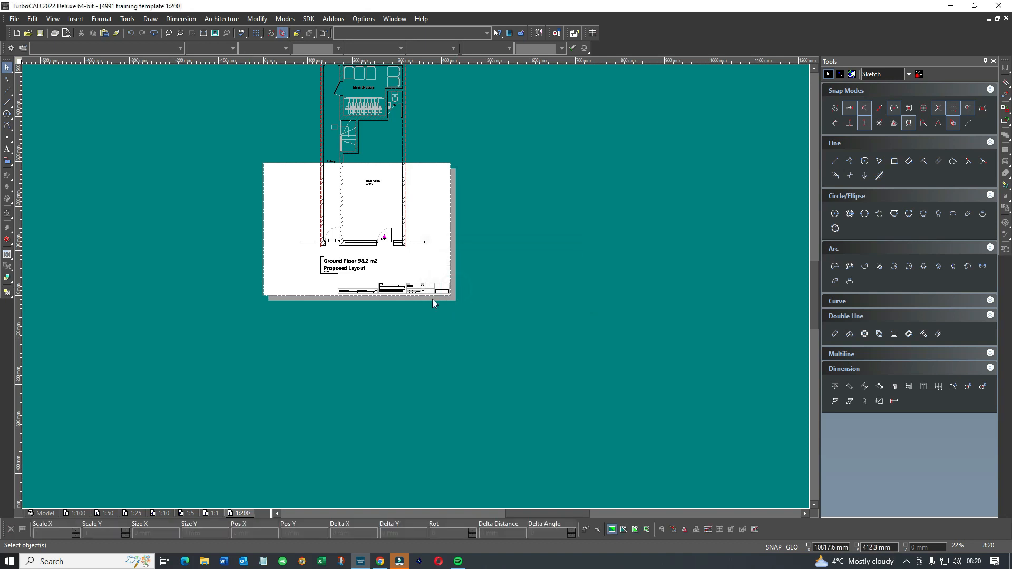
# Set the 1:200 paper space's scale to 1:200 in its Properties.
pyautogui.rightClick(45, 513)
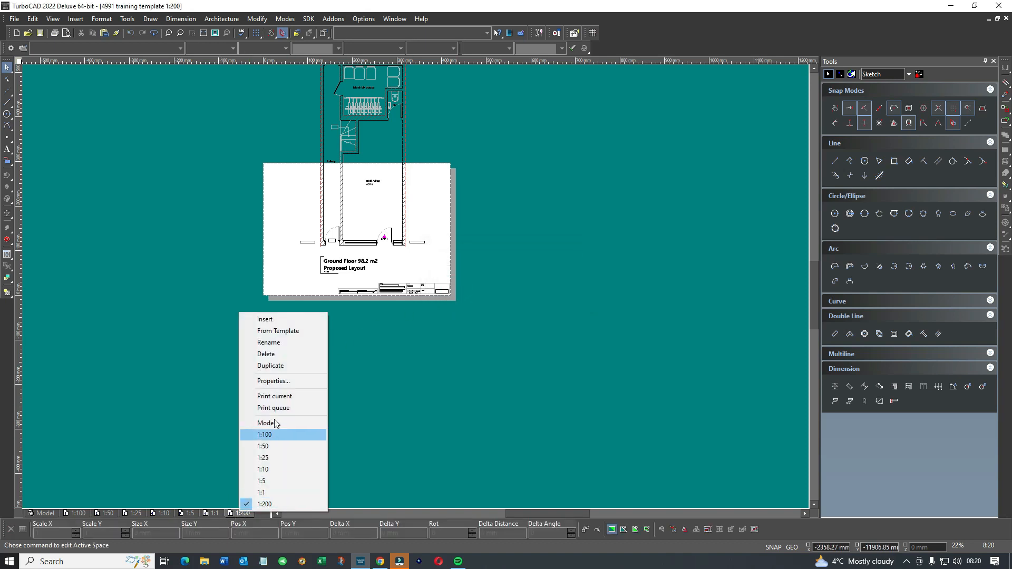
pyautogui.click(273, 380)
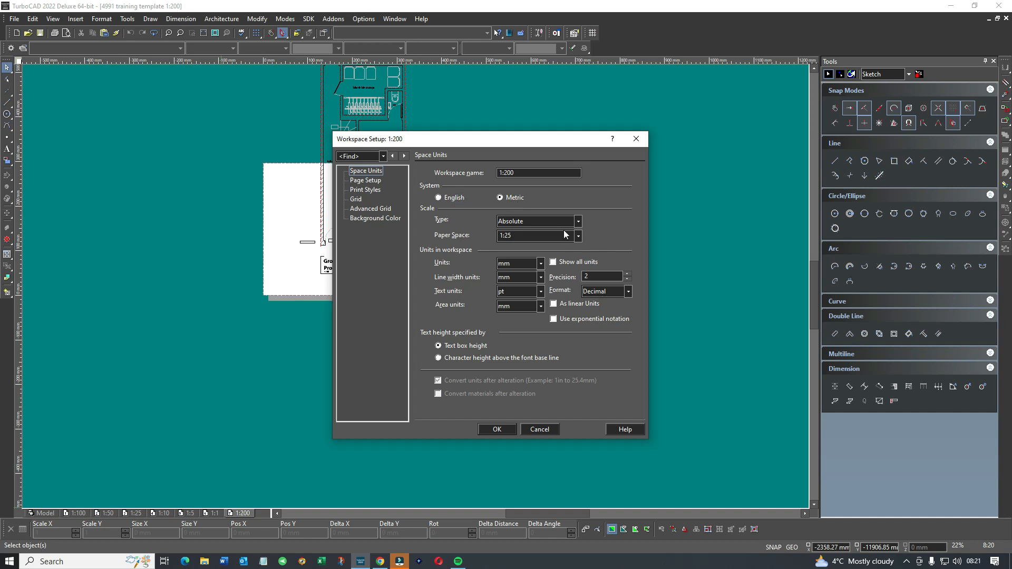
pyautogui.click(577, 235)
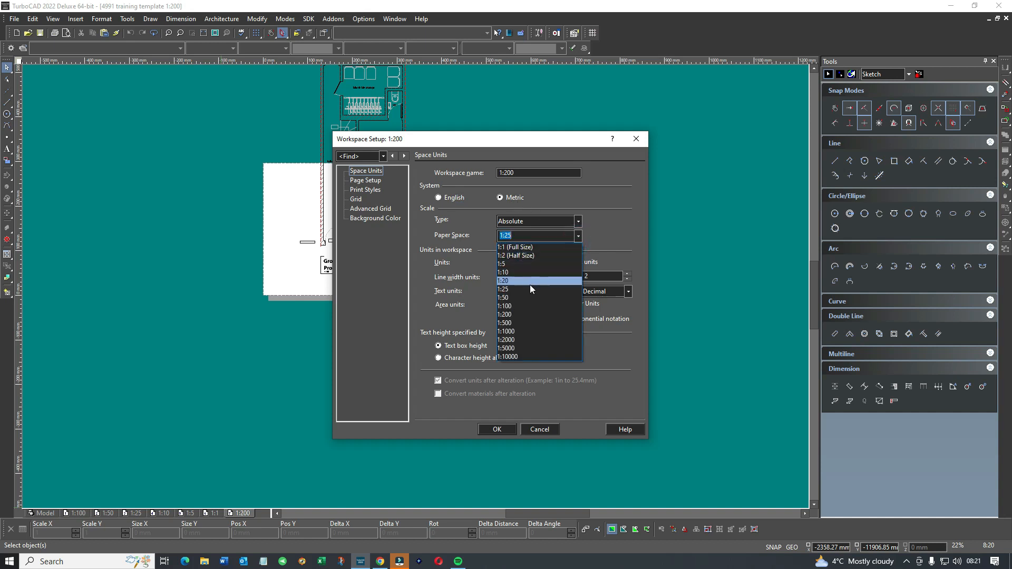
pyautogui.click(506, 315)
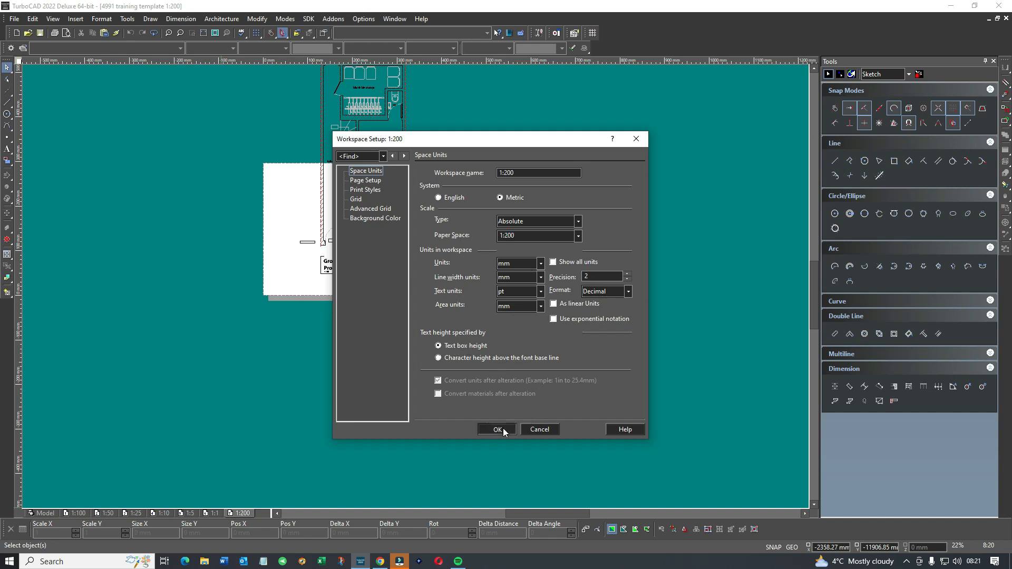
pyautogui.click(497, 430)
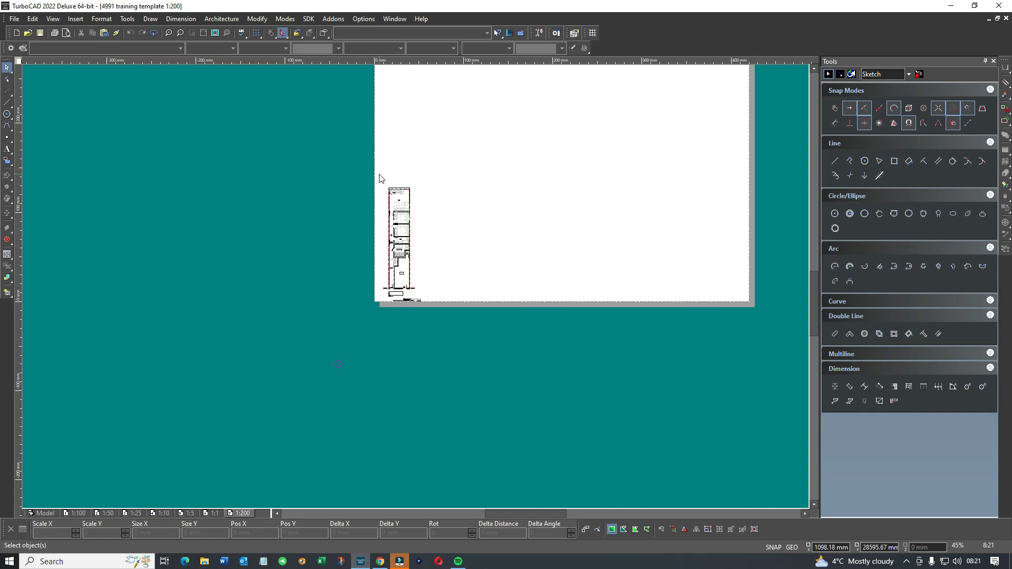
# Select the small floor plan on the 1:200 sheet and move it toward mid-page.
pyautogui.moveTo(379, 178); pyautogui.dragTo(437, 304)
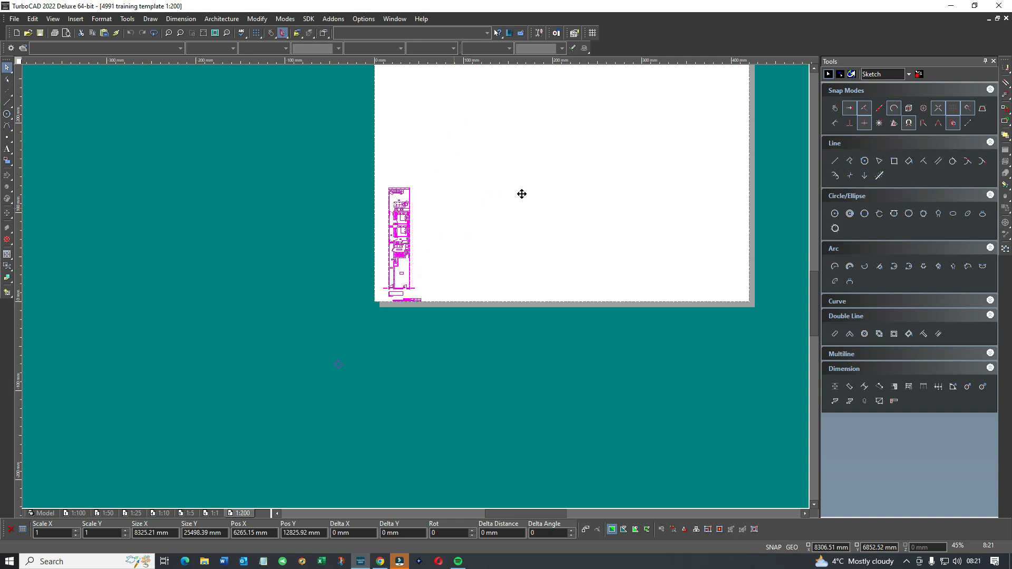
pyautogui.moveTo(399, 242); pyautogui.dragTo(451, 178)
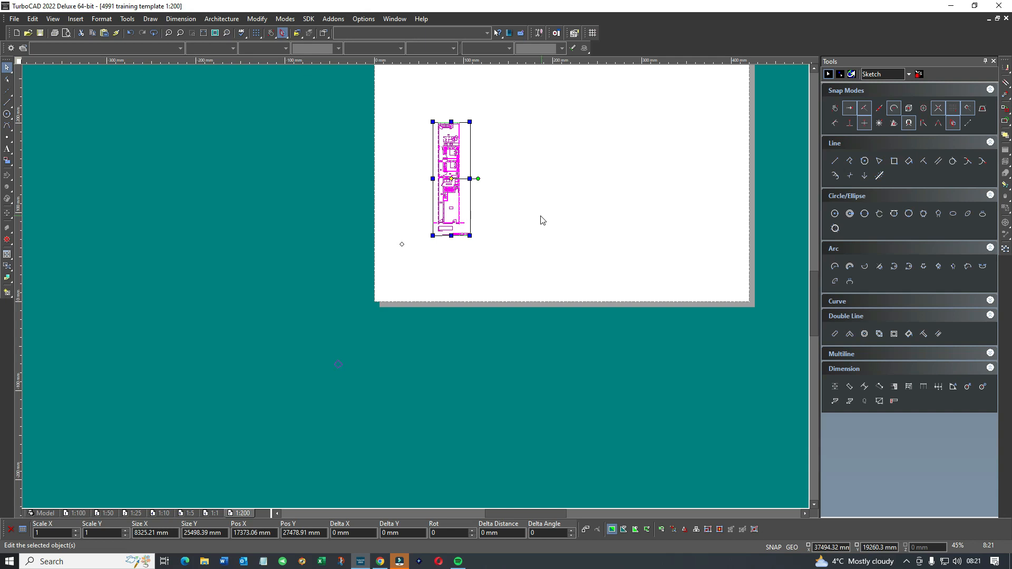
pyautogui.click(252, 533)
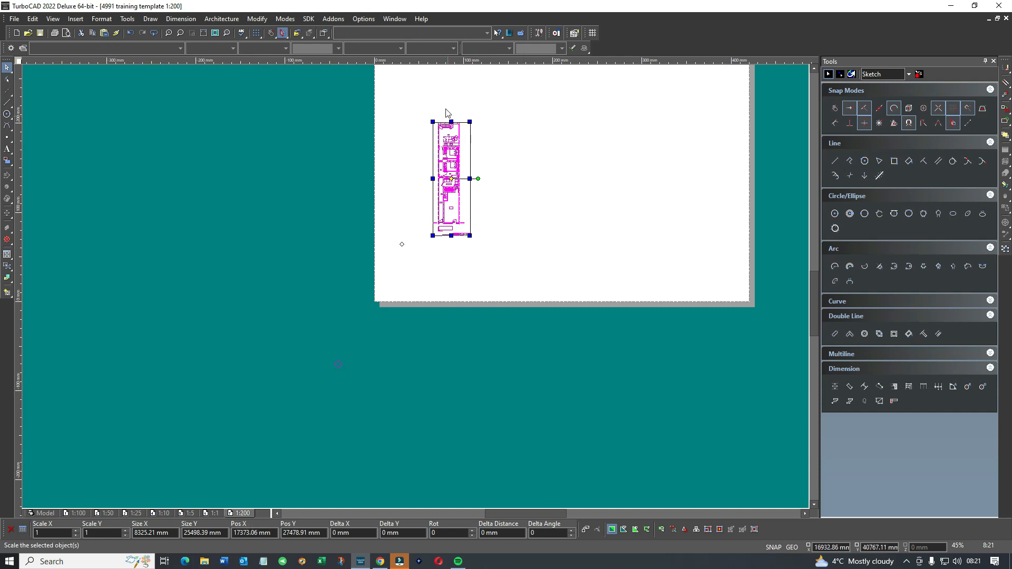
pyautogui.moveTo(521, 102)
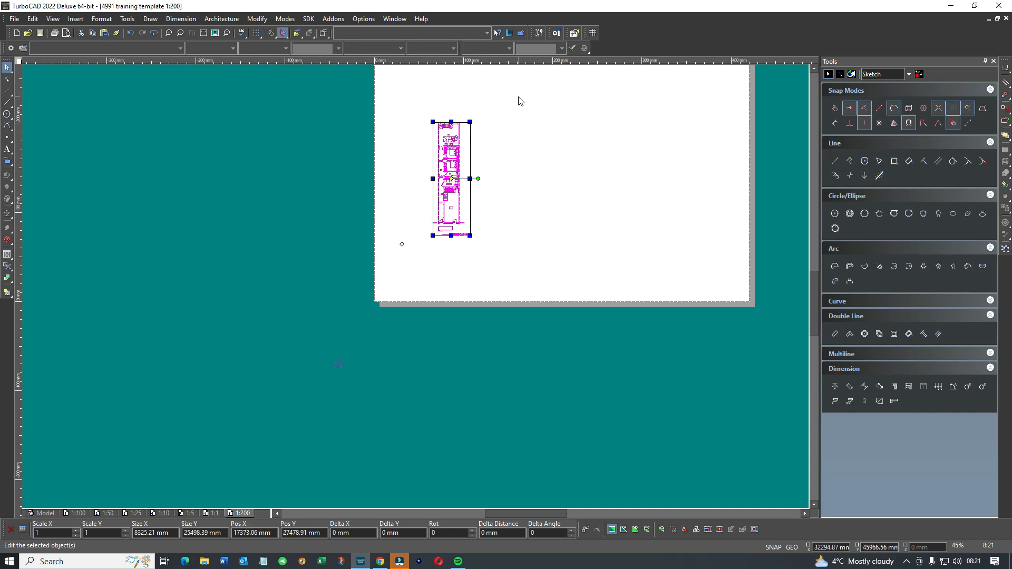
pyautogui.moveTo(462, 163)
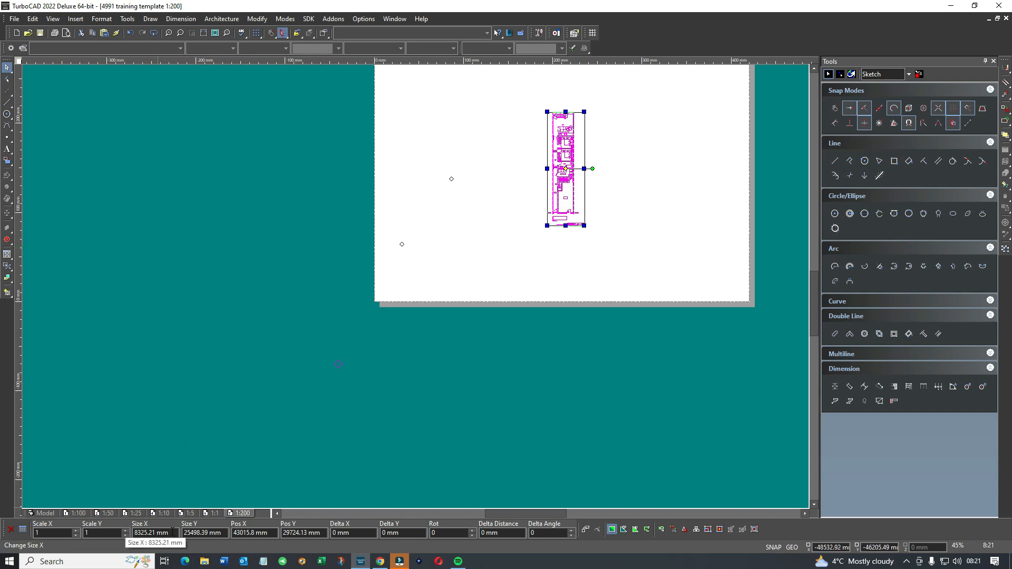
pyautogui.click(76, 513)
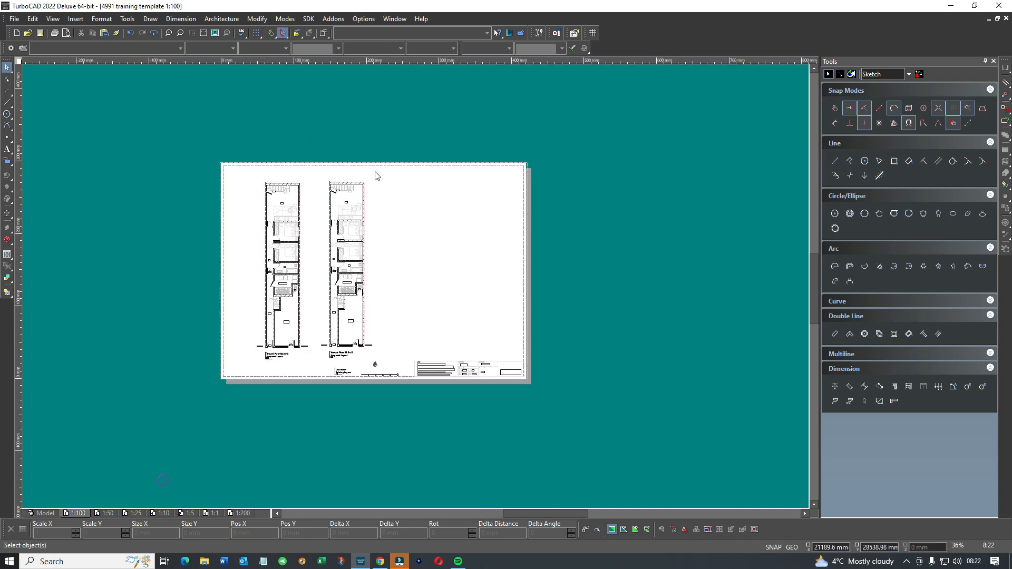
pyautogui.moveTo(301, 253)
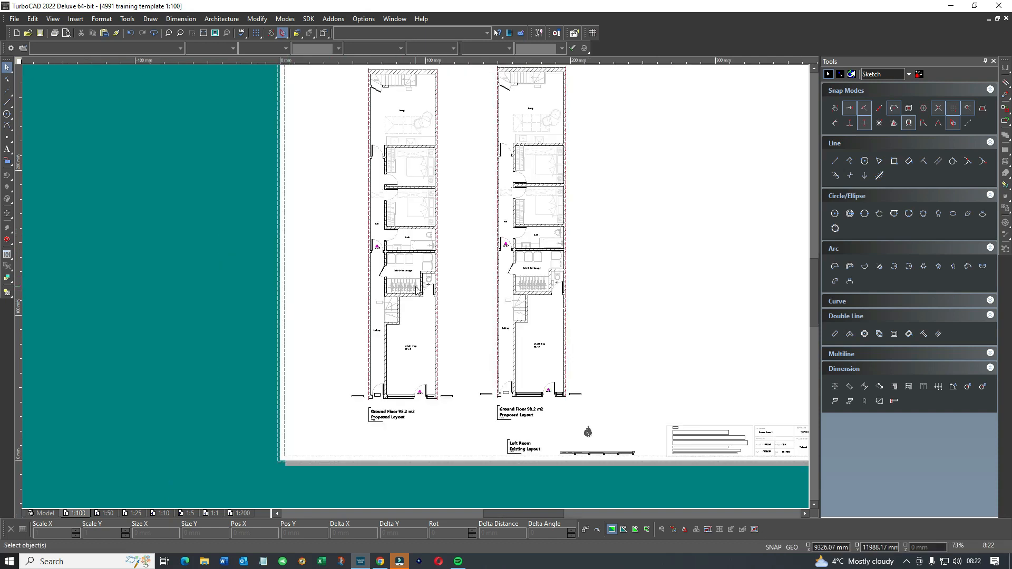
# Zoom on the 1:100 sheet holding both floor plans and the title block.
pyautogui.scroll(-3)
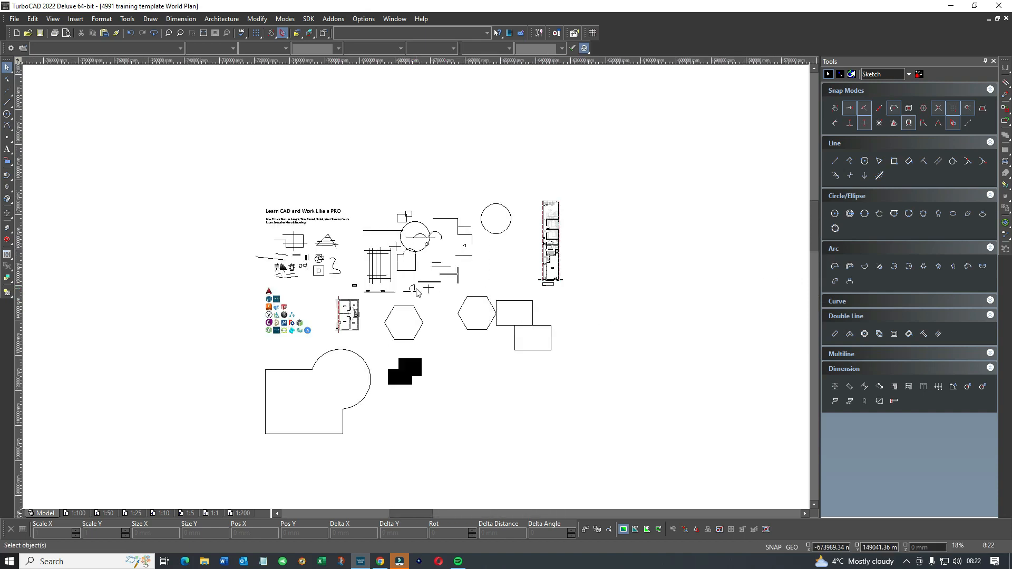
pyautogui.moveTo(307, 226)
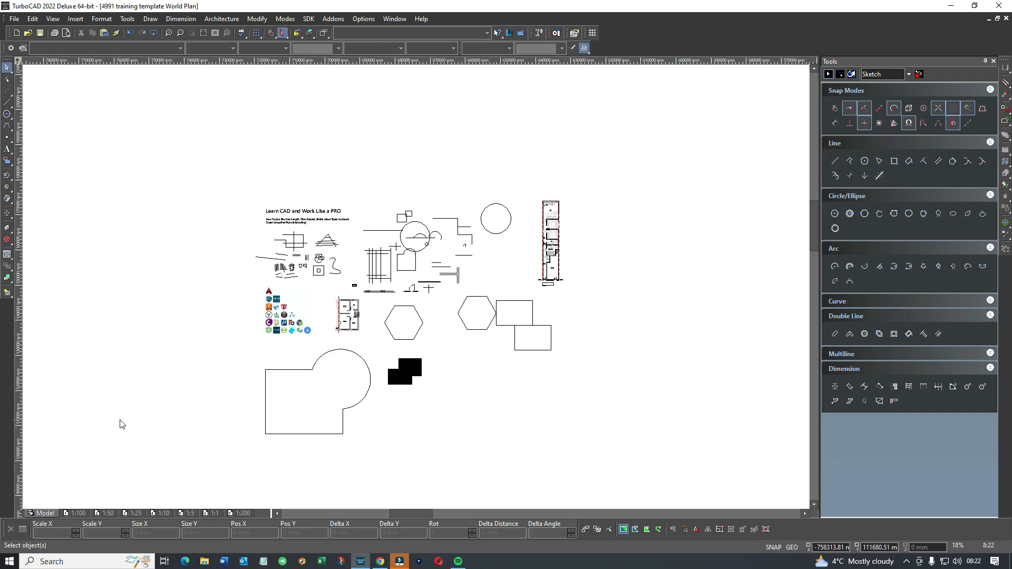
pyautogui.moveTo(689, 290)
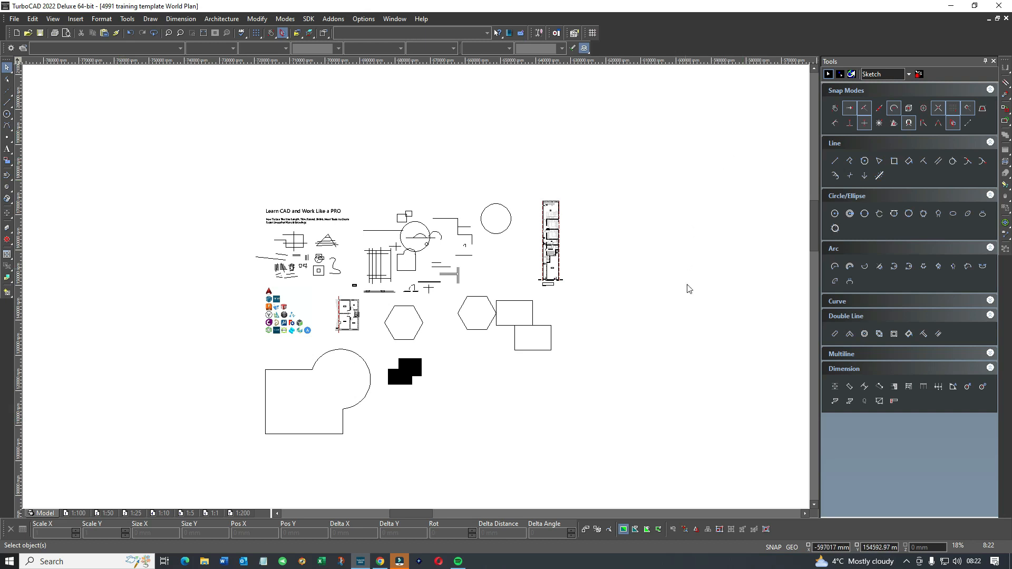
pyautogui.moveTo(210, 169)
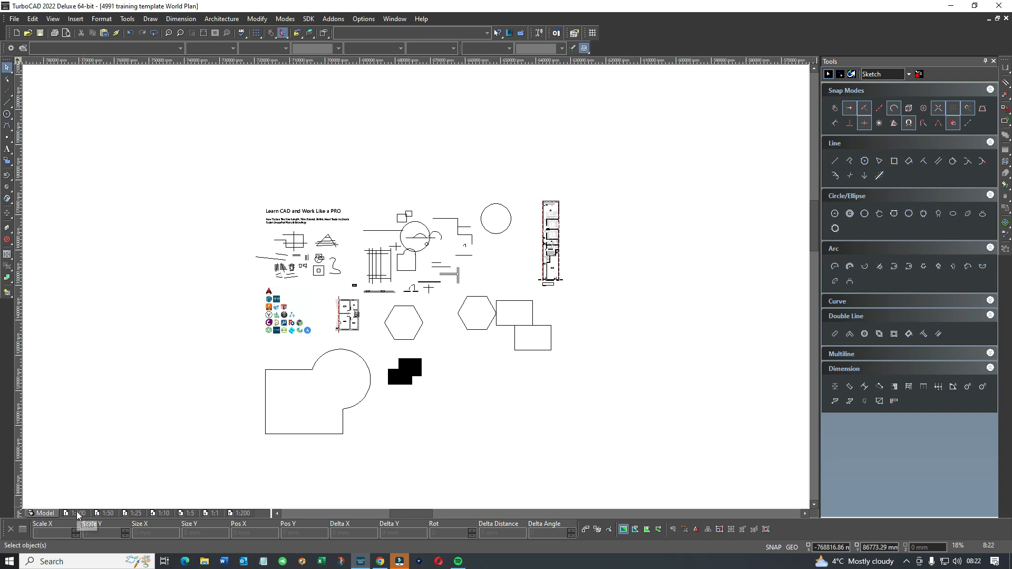
# Go from the 1:100 sheet to the 1:50 sheet with its overflowing plan.
pyautogui.click(78, 513)
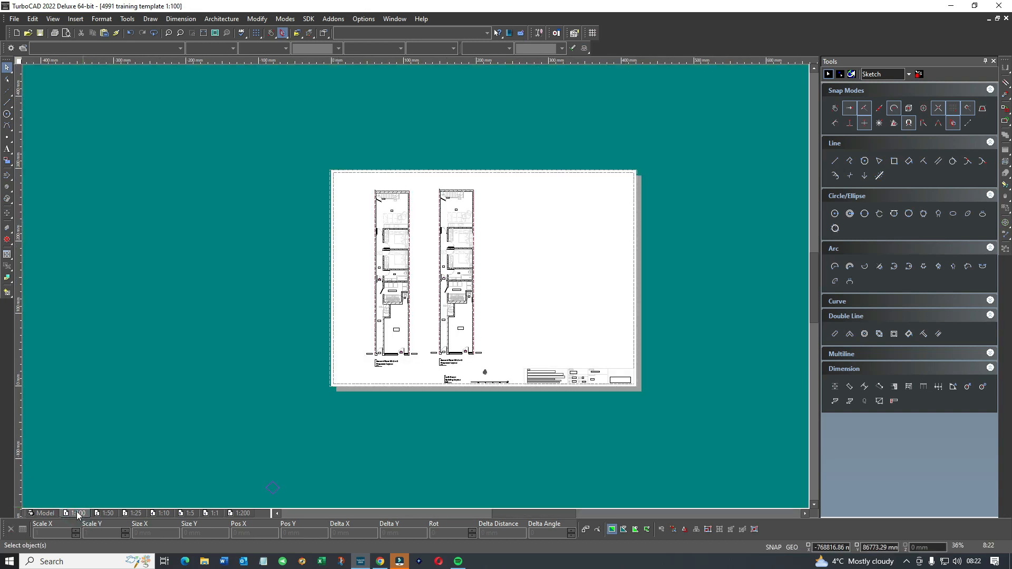
pyautogui.moveTo(104, 523)
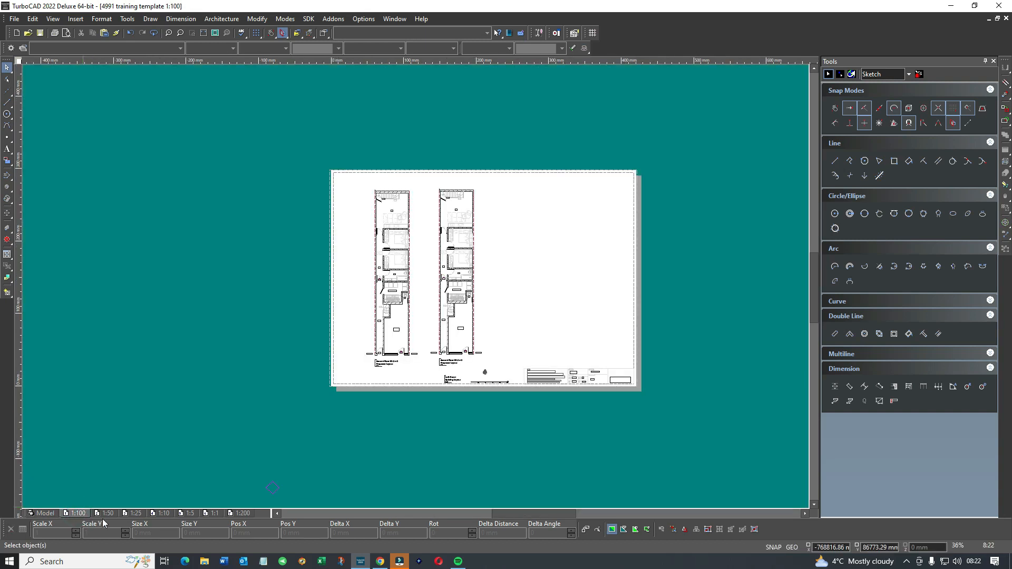
pyautogui.click(106, 513)
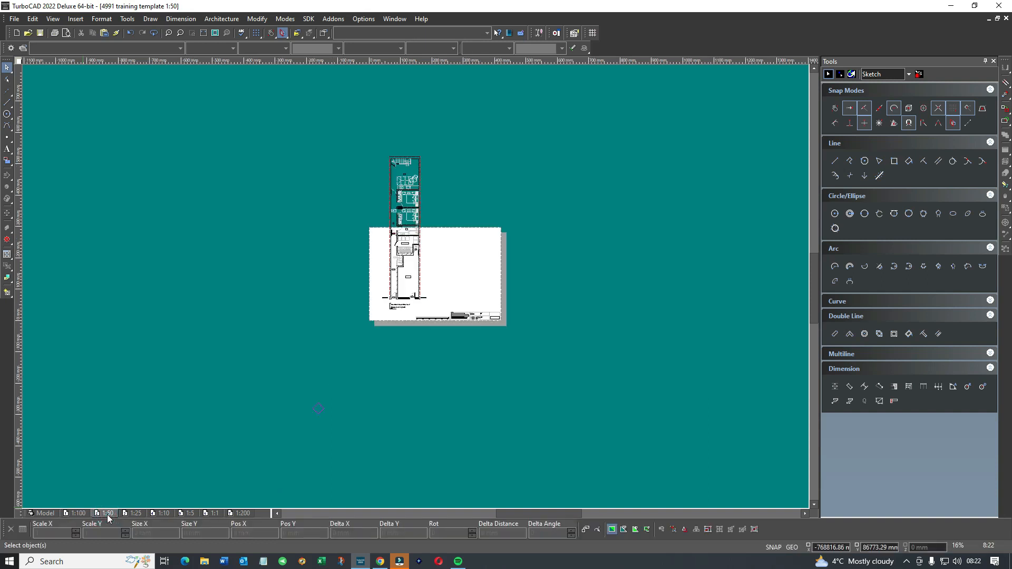
pyautogui.moveTo(364, 316)
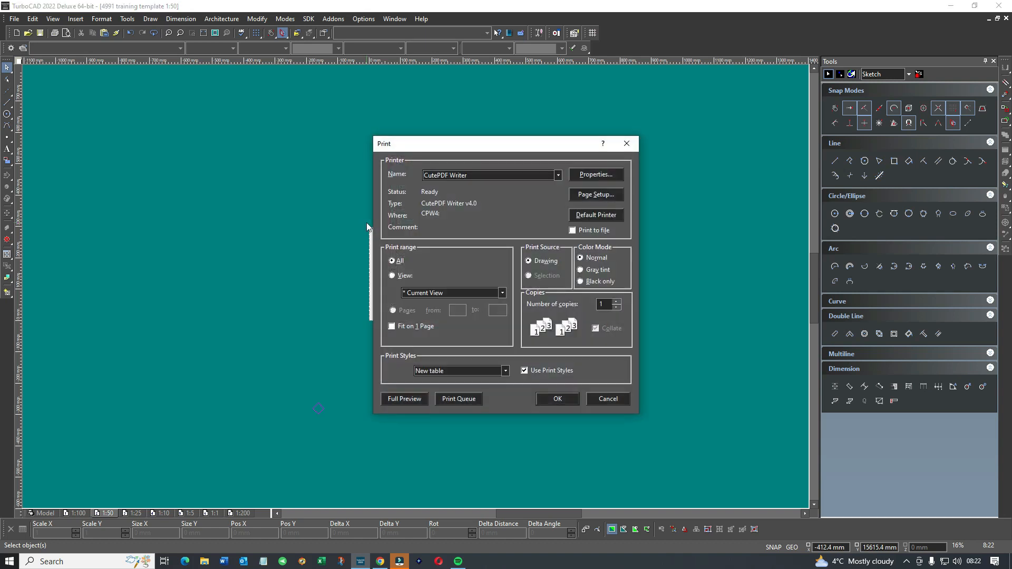
pyautogui.moveTo(395, 284)
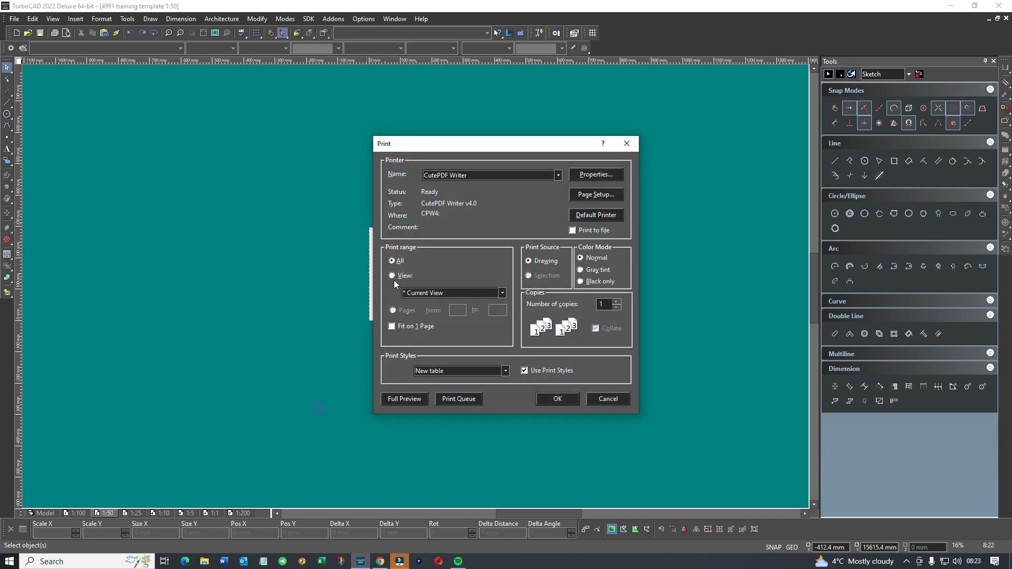
pyautogui.click(405, 398)
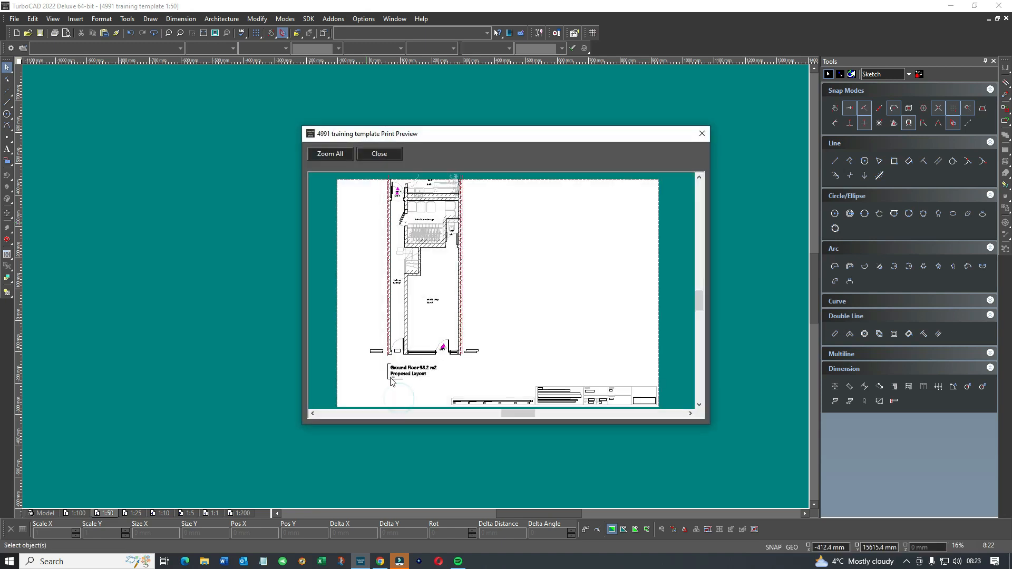
pyautogui.moveTo(486, 378)
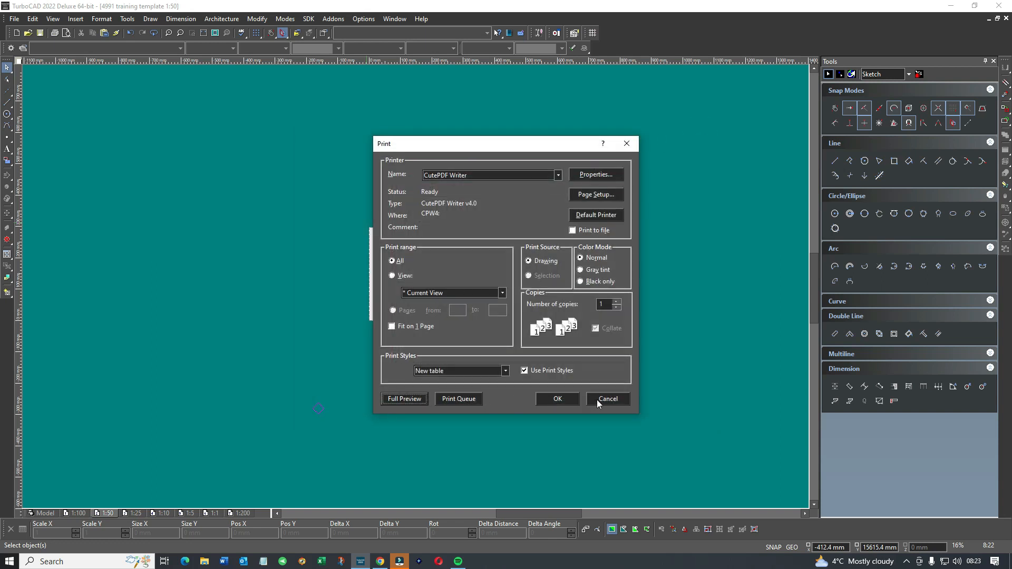
pyautogui.click(607, 399)
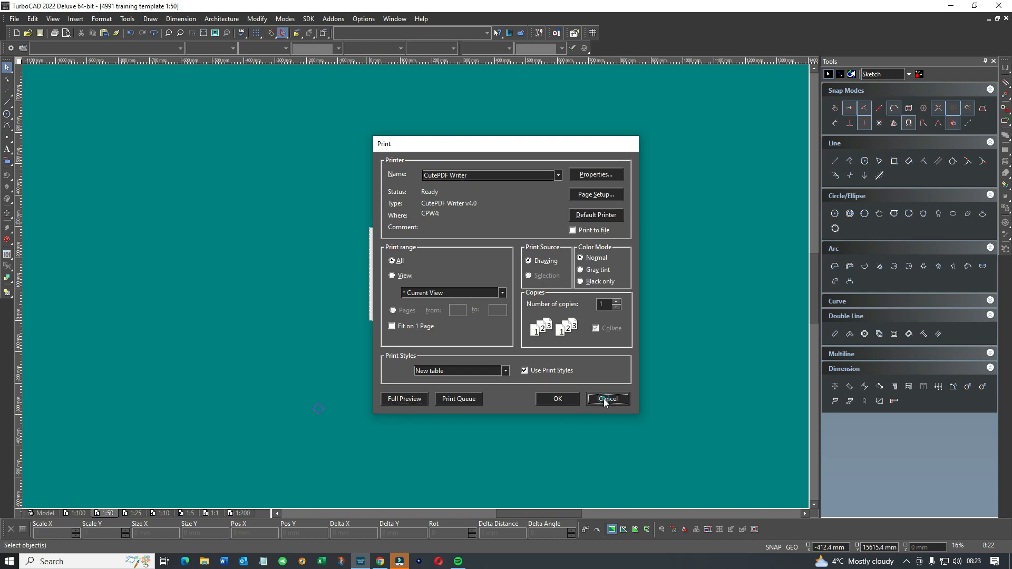
pyautogui.click(606, 399)
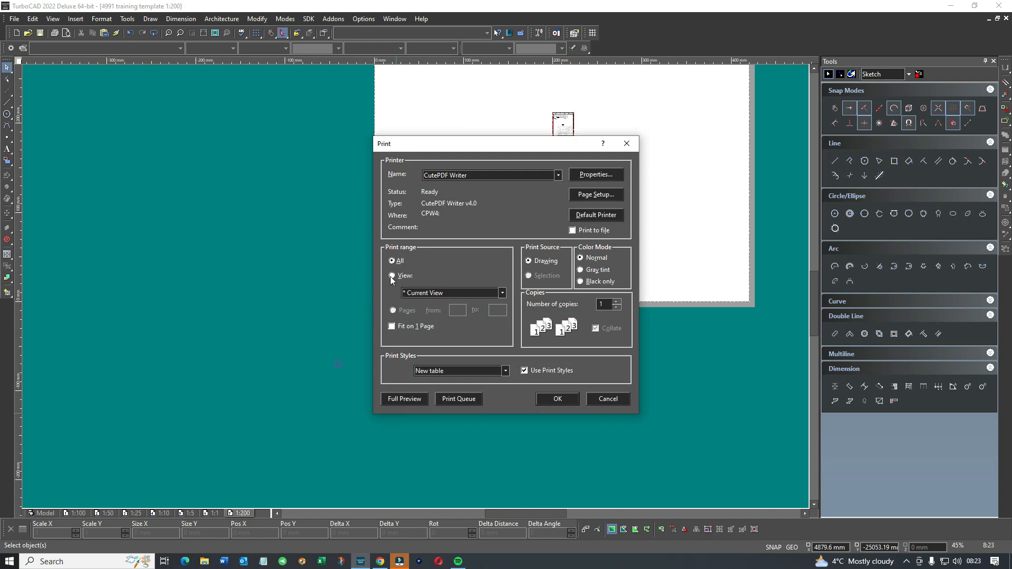
# Print the 1:200 sheet's current view to CutePDF, then cancel the PDF save.
pyautogui.click(392, 276)
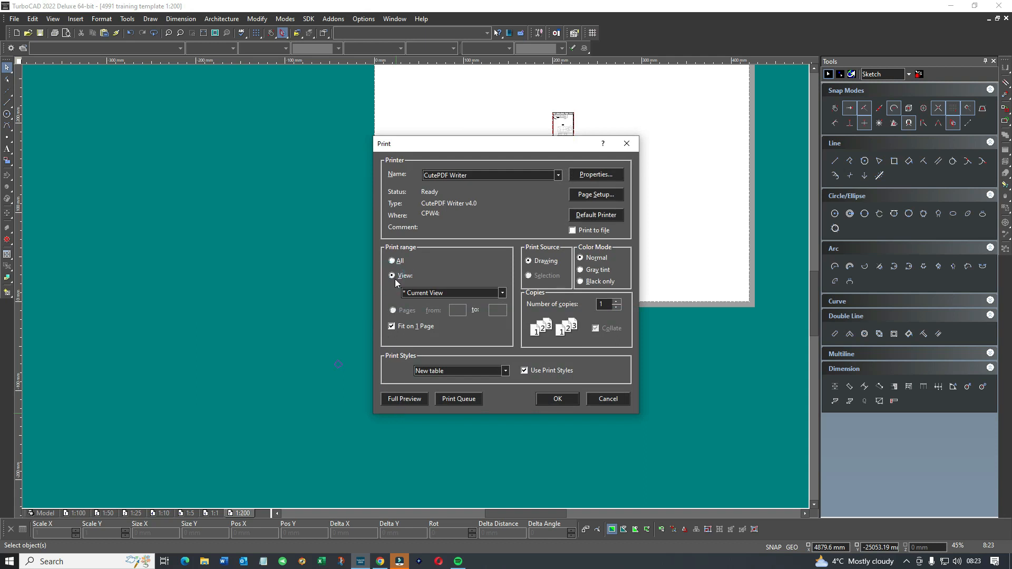
pyautogui.click(404, 399)
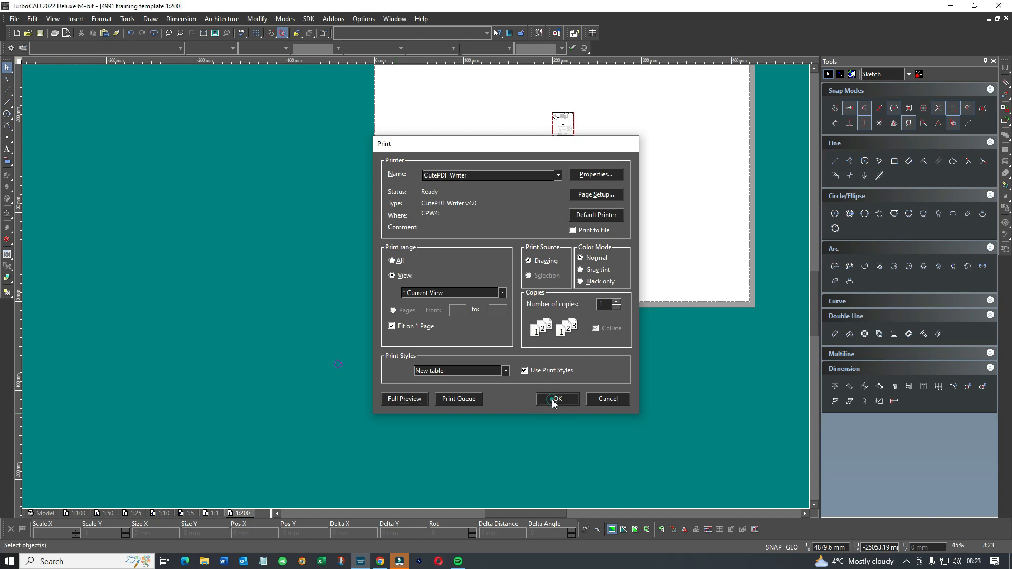
pyautogui.click(556, 399)
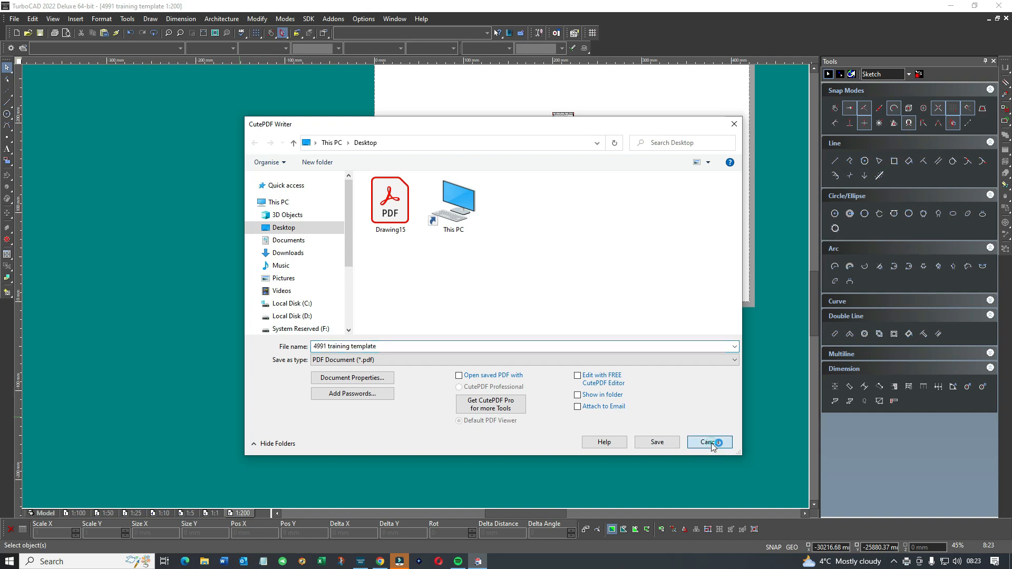
pyautogui.click(708, 442)
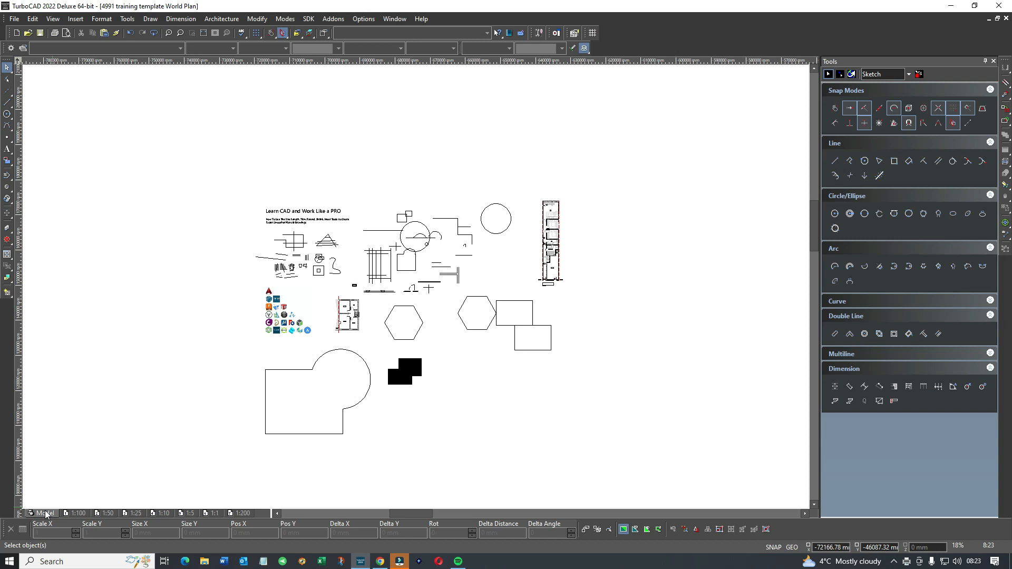
pyautogui.moveTo(58, 515)
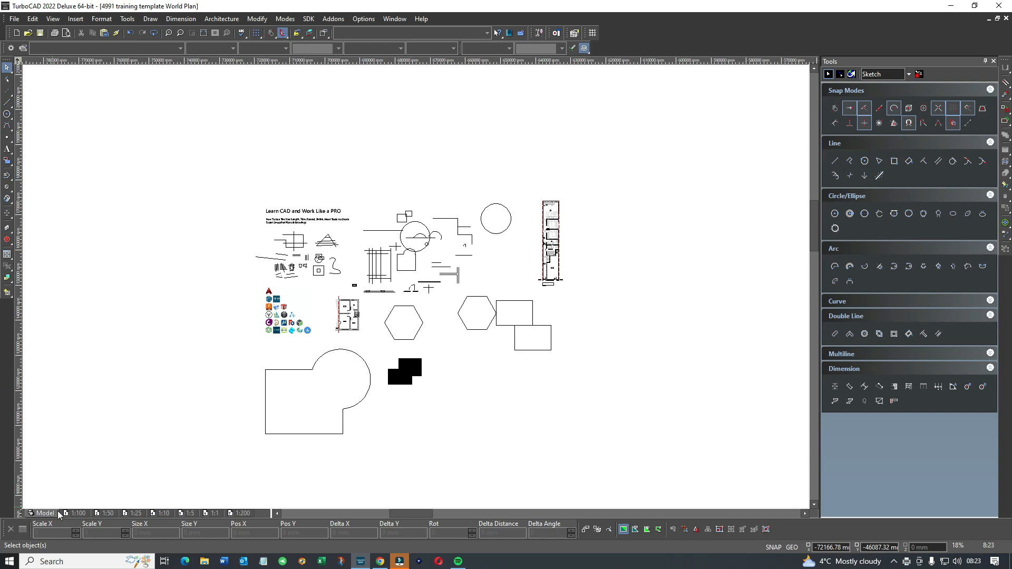
pyautogui.moveTo(54, 515)
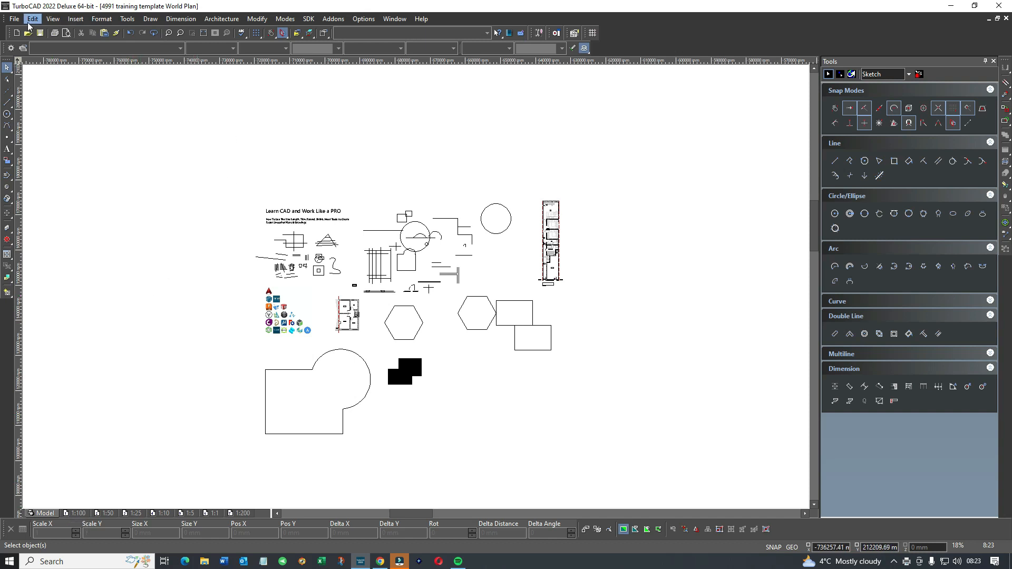
# Bring up the new-drawing chooser from the Standard toolbar's New button.
pyautogui.click(13, 18)
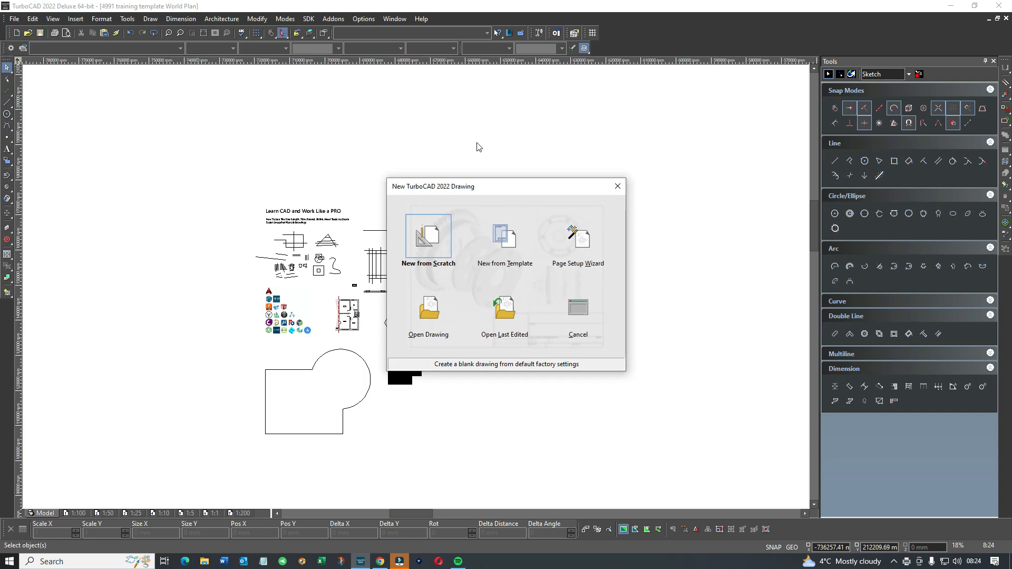
# Create a blank default drawing and set its space units to metric millimetres.
pyautogui.click(429, 239)
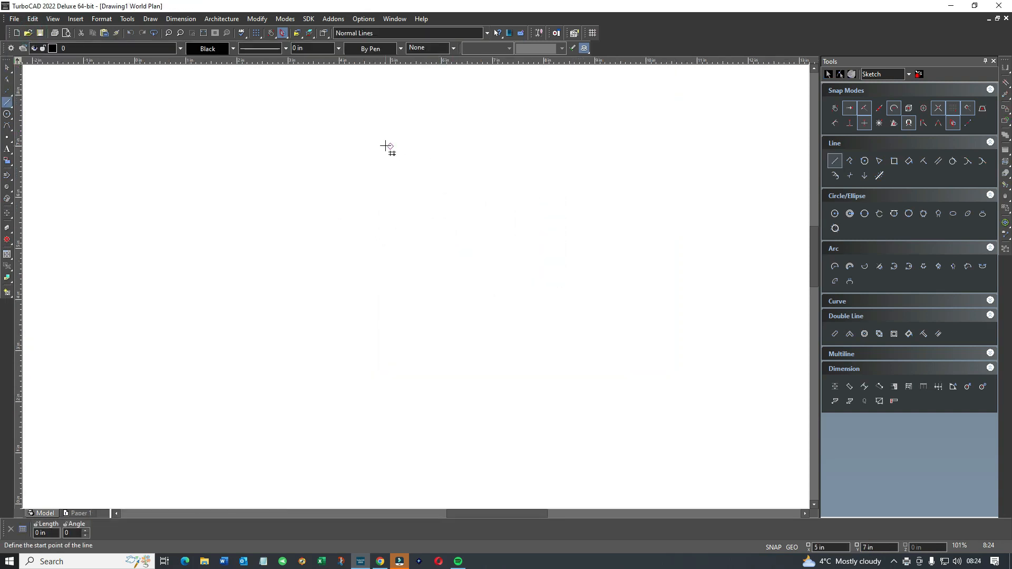
pyautogui.moveTo(331, 134)
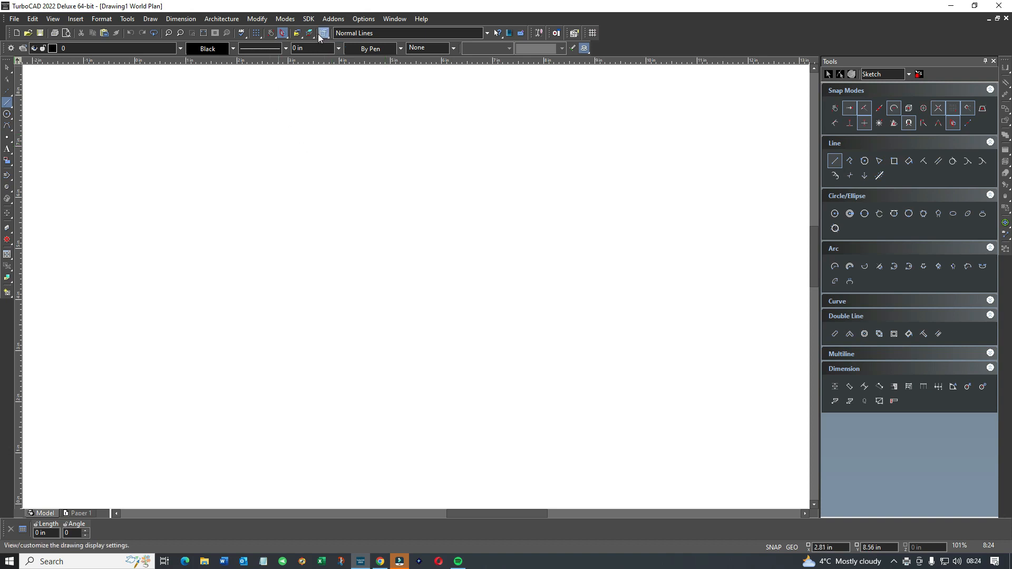
pyautogui.click(323, 33)
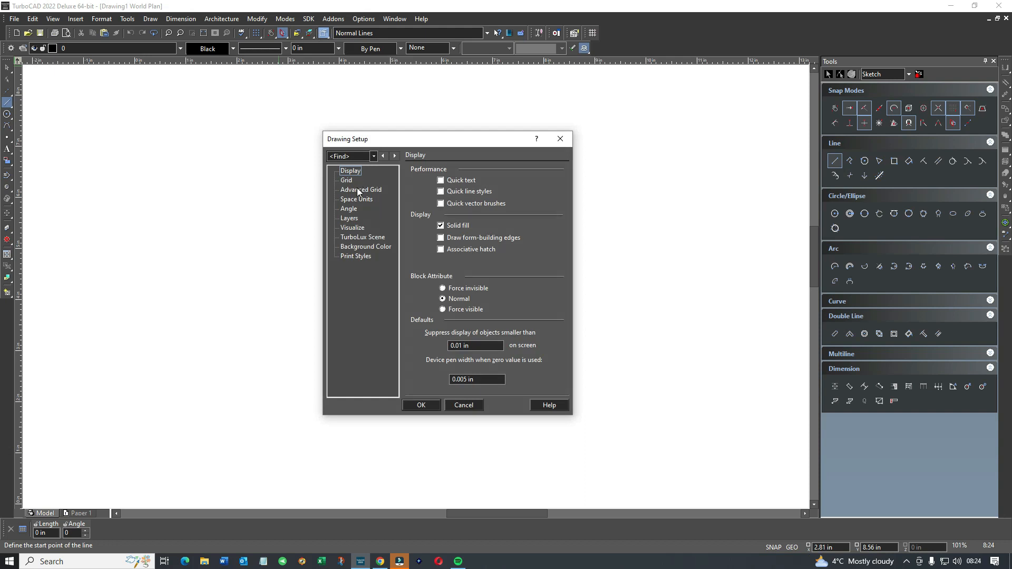
pyautogui.click(356, 199)
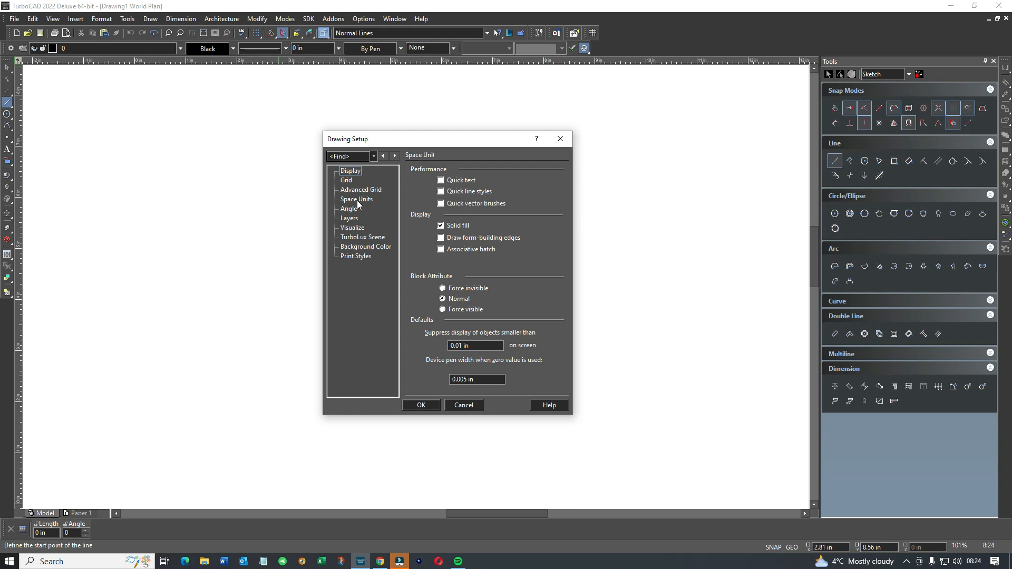
pyautogui.click(356, 199)
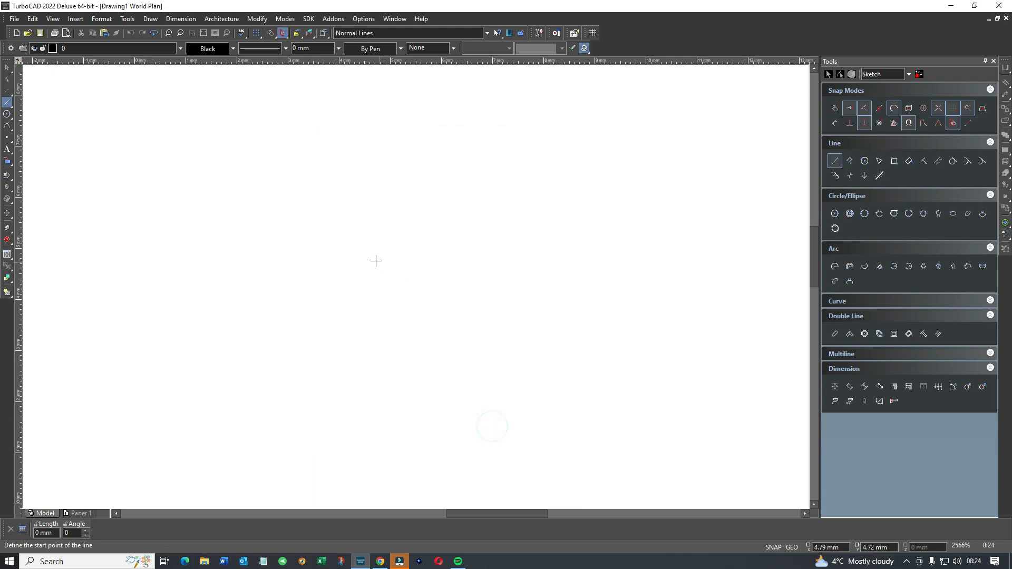
pyautogui.click(13, 18)
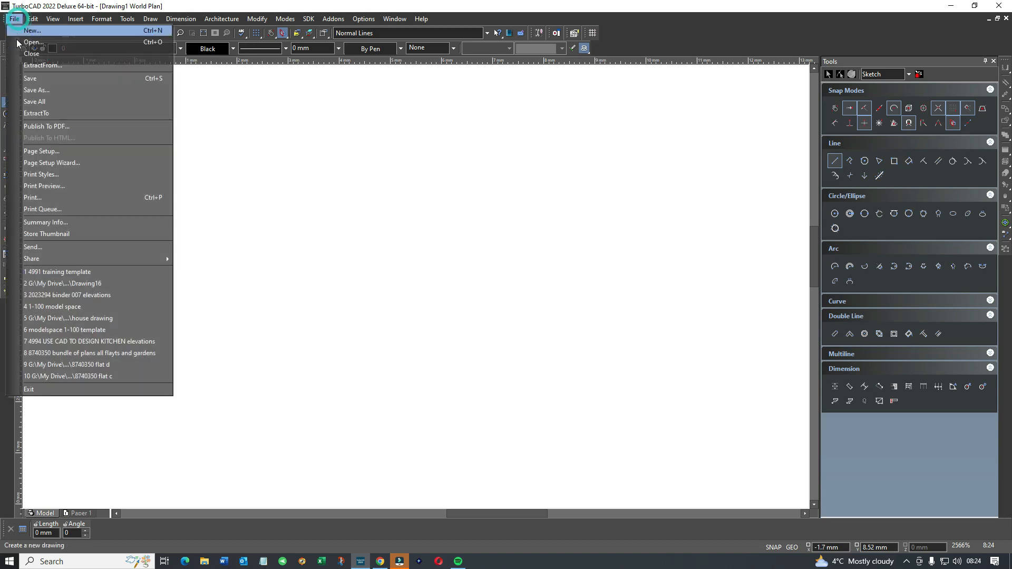
# Give model space A3 printer paper, an ISO A3 drawing sheet and 1:100 printing scale.
pyautogui.click(41, 151)
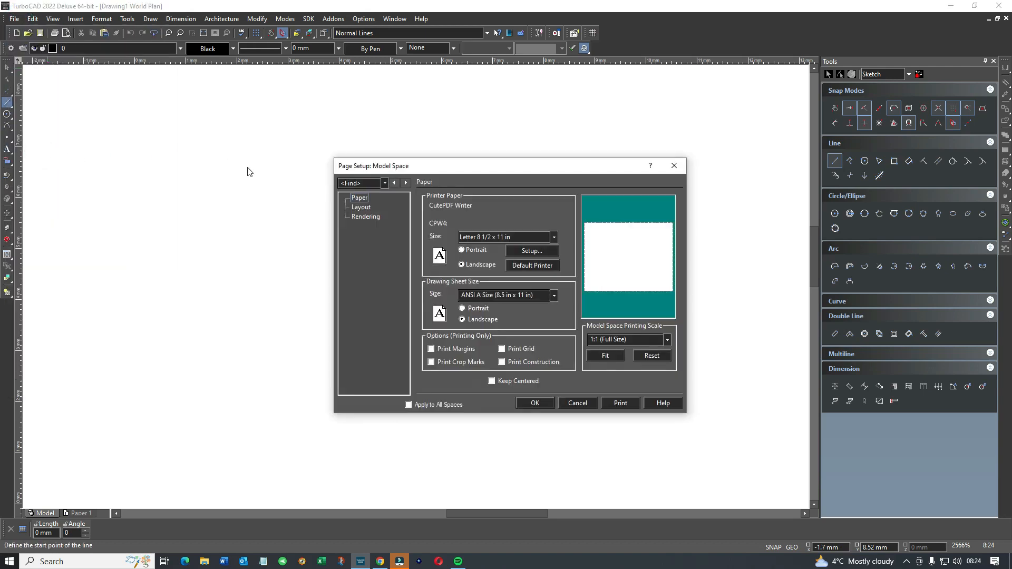
pyautogui.moveTo(552, 241)
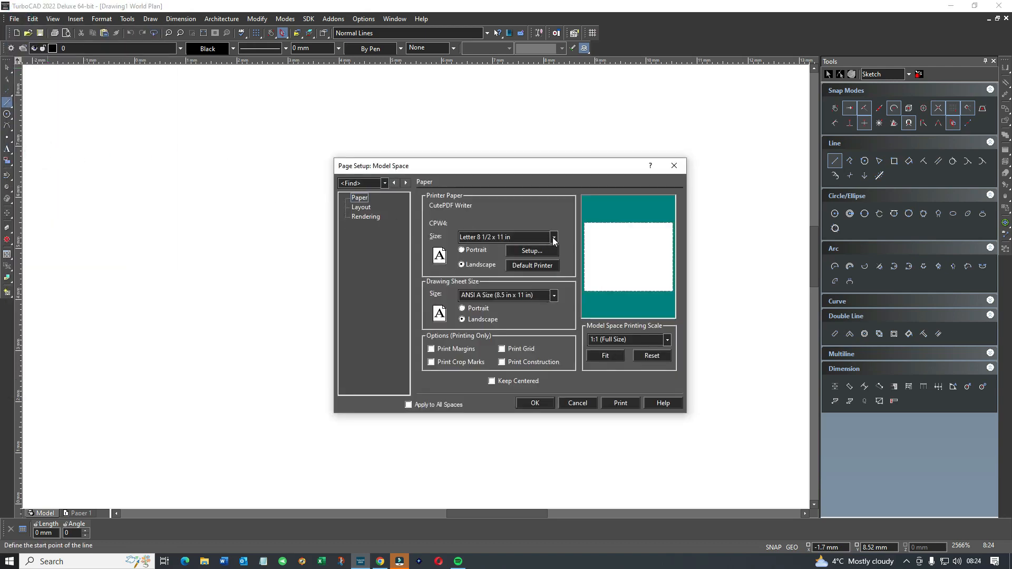
pyautogui.click(552, 237)
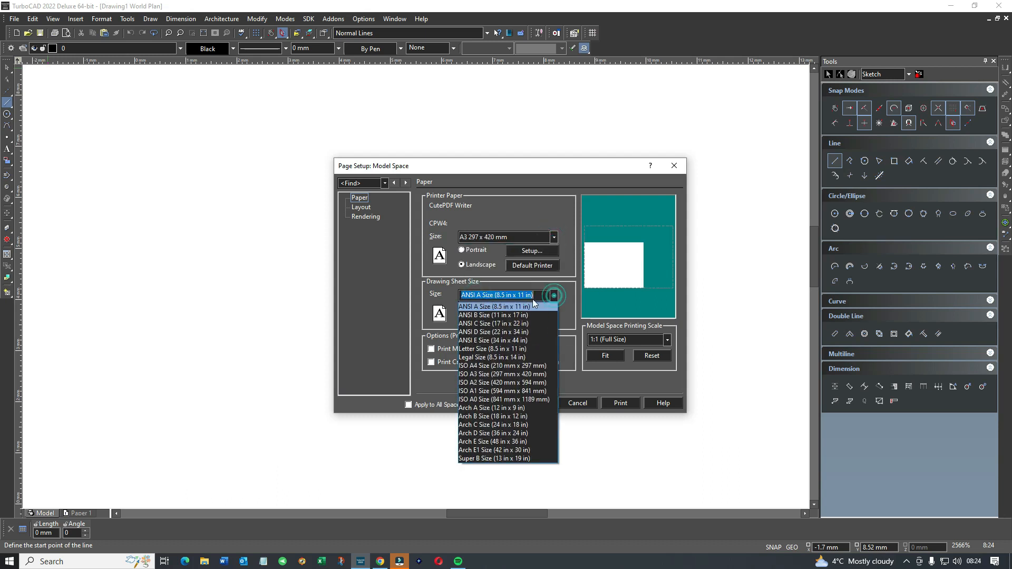
pyautogui.click(503, 374)
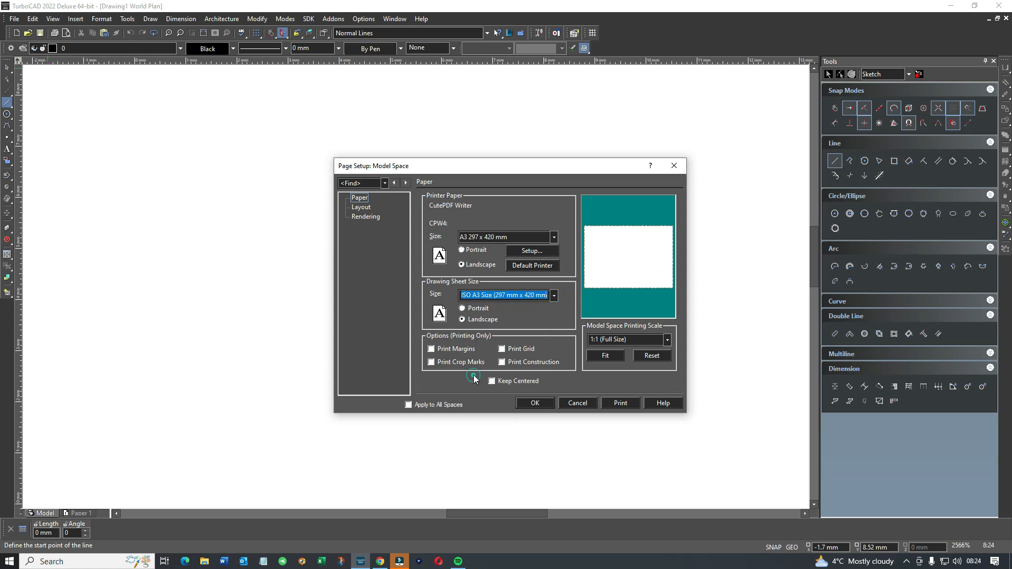
pyautogui.click(667, 340)
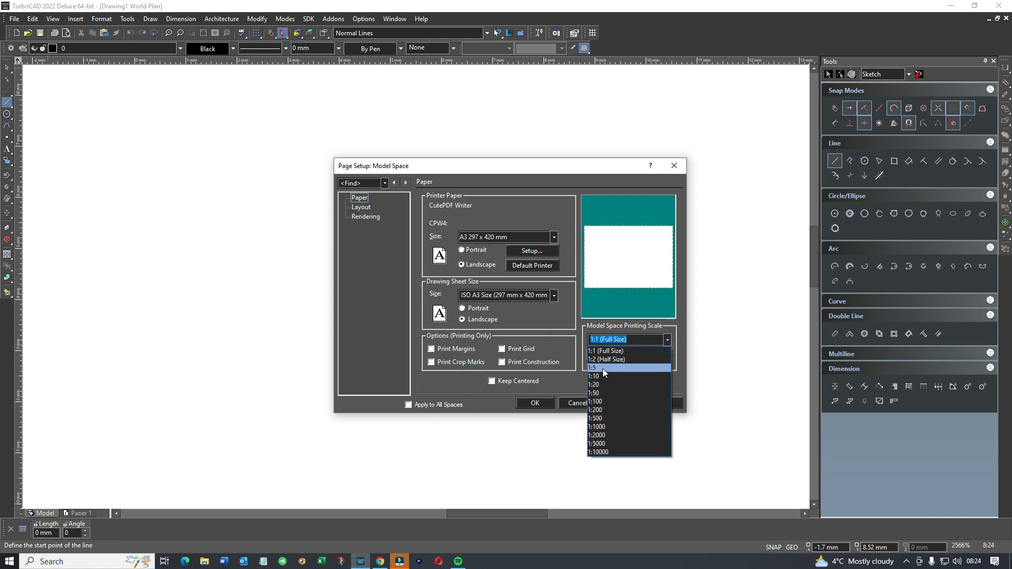
pyautogui.click(595, 402)
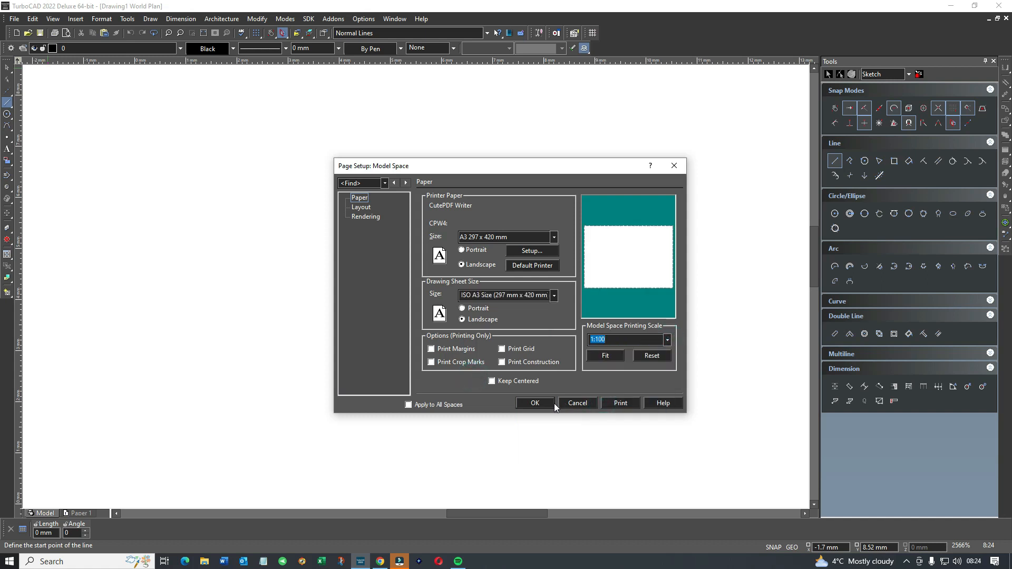
pyautogui.click(534, 403)
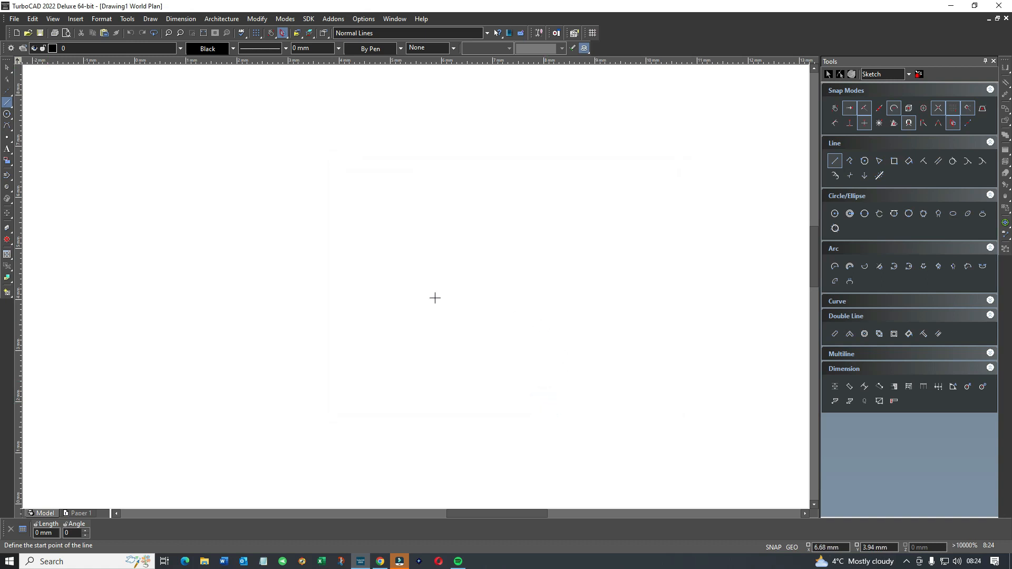
pyautogui.moveTo(352, 285)
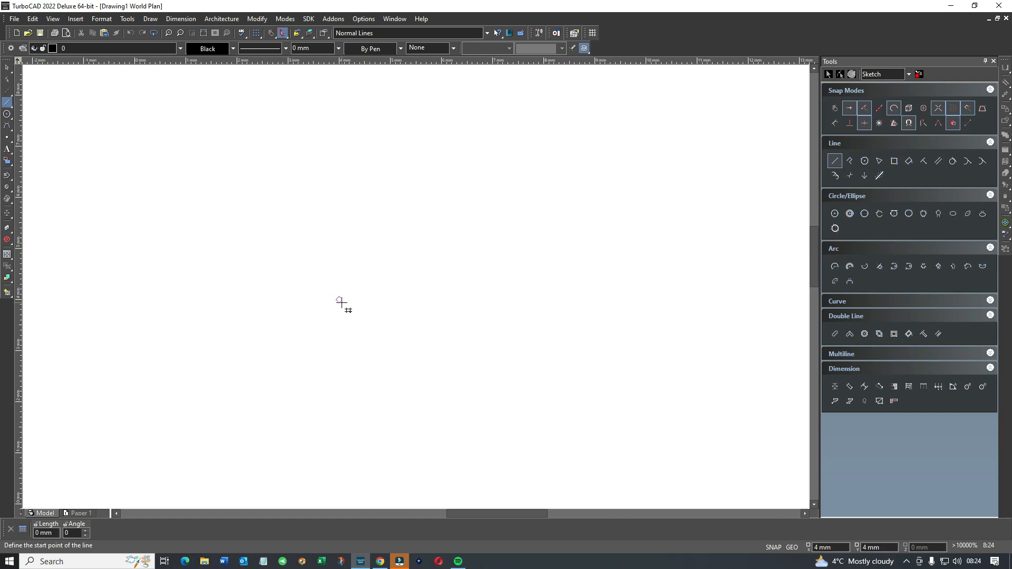
pyautogui.moveTo(362, 115)
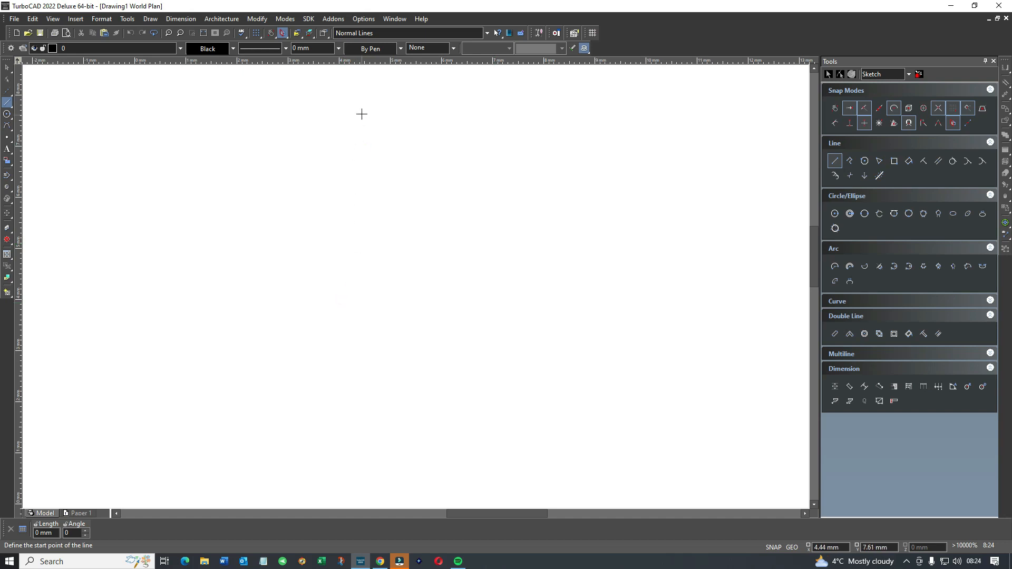
pyautogui.moveTo(287, 182)
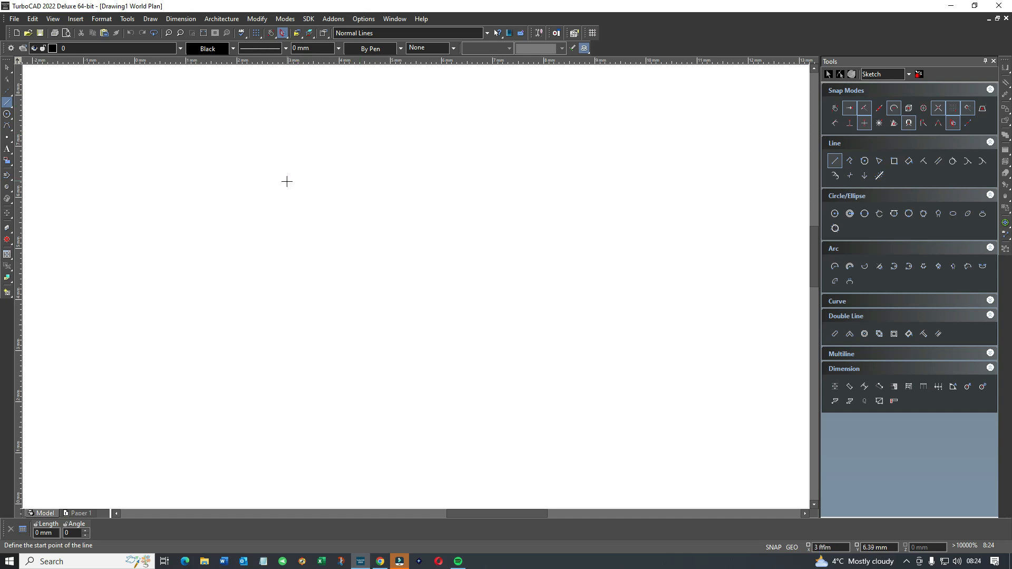
pyautogui.moveTo(67, 480)
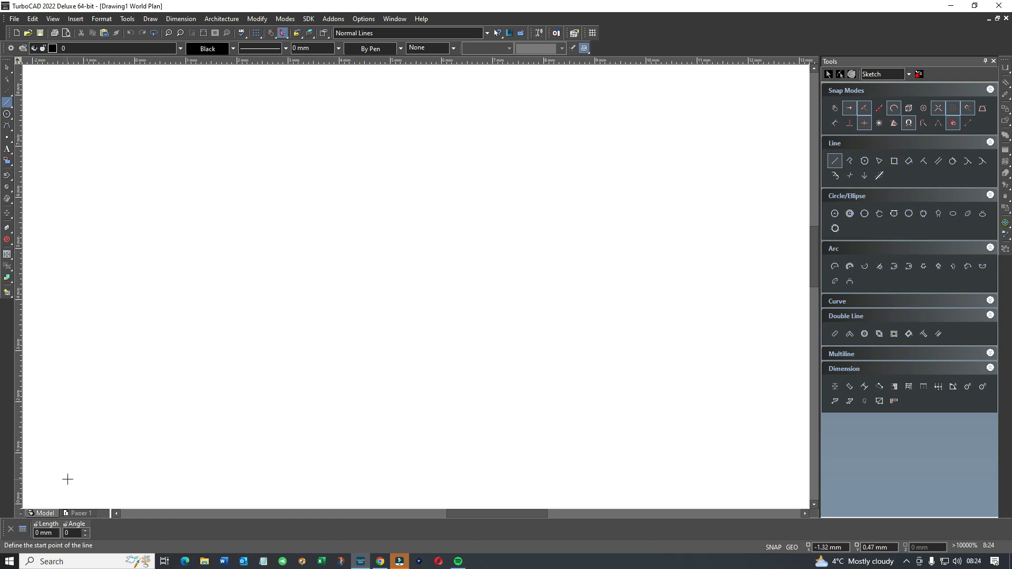
pyautogui.moveTo(80, 513)
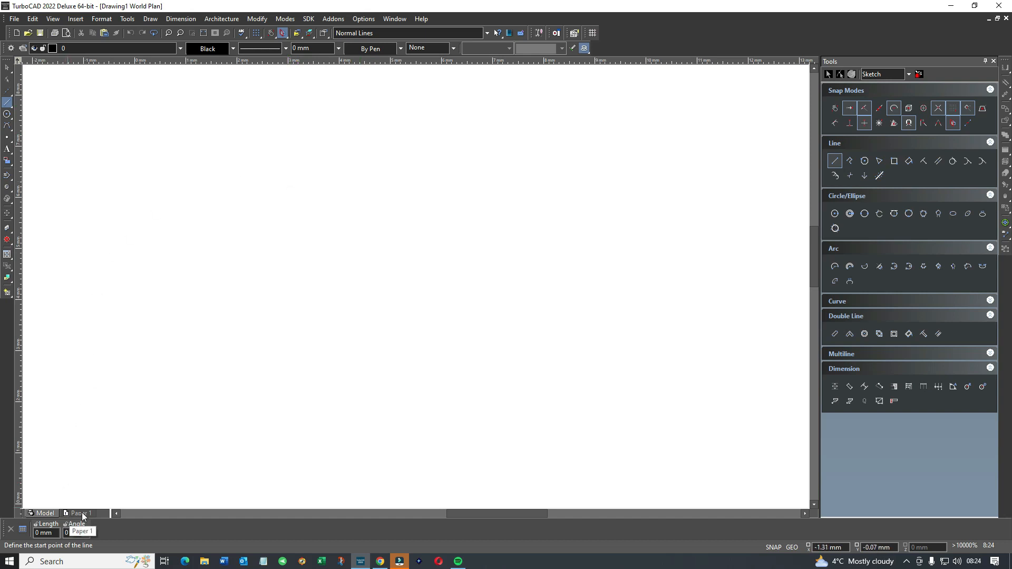
# Switch to the Paper 1 tab to show its blank landscape sheet.
pyautogui.click(80, 513)
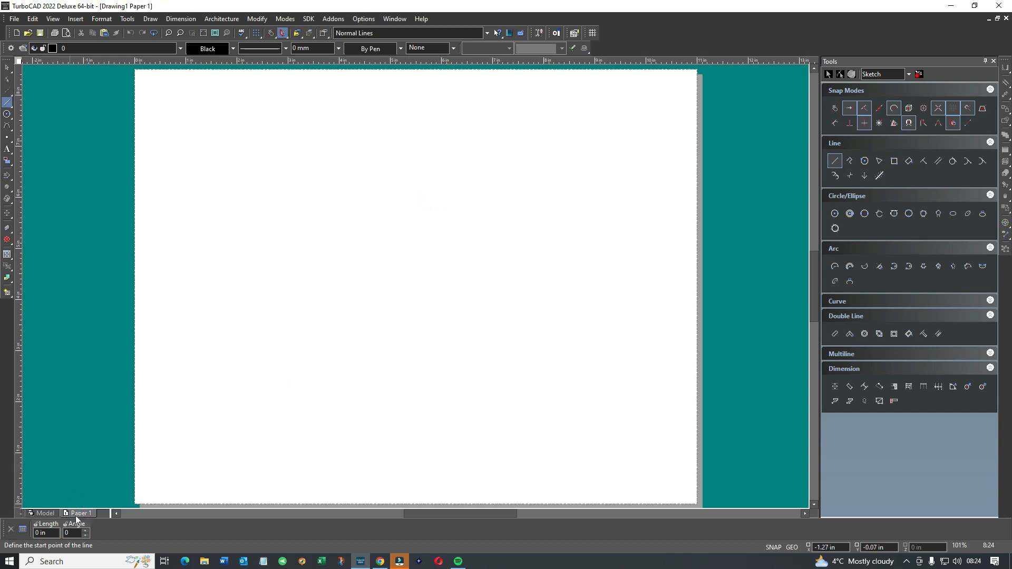
# In Paper 1's properties, rename it 1:100, choose Metric and set 1:100 scale.
pyautogui.rightClick(80, 513)
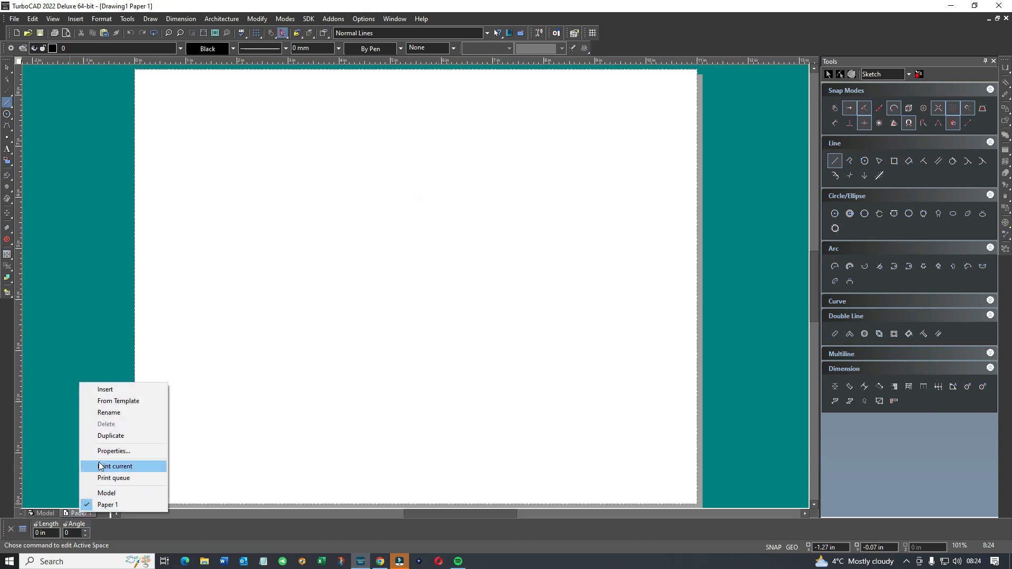
pyautogui.click(112, 450)
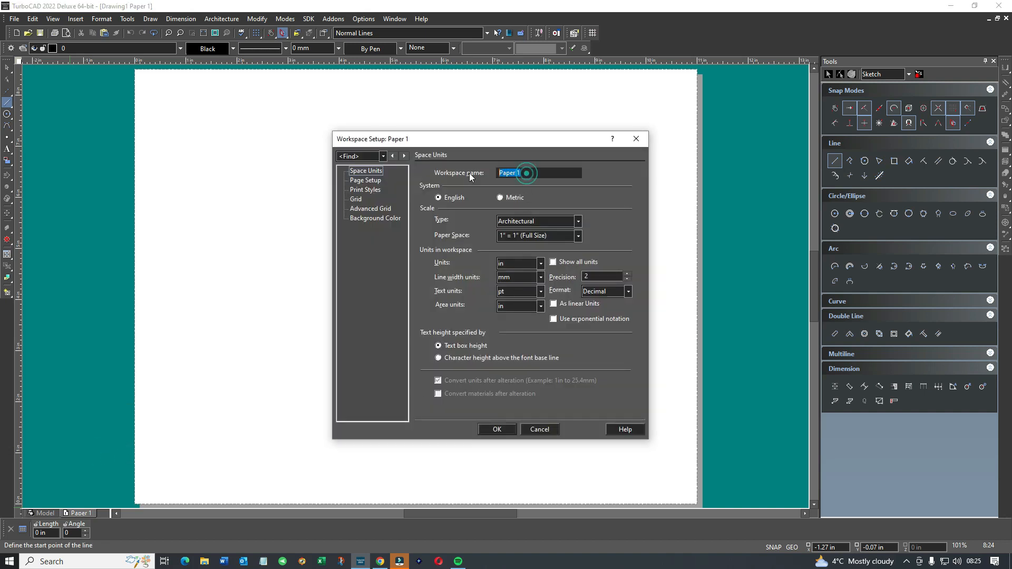
pyautogui.write('1:100')
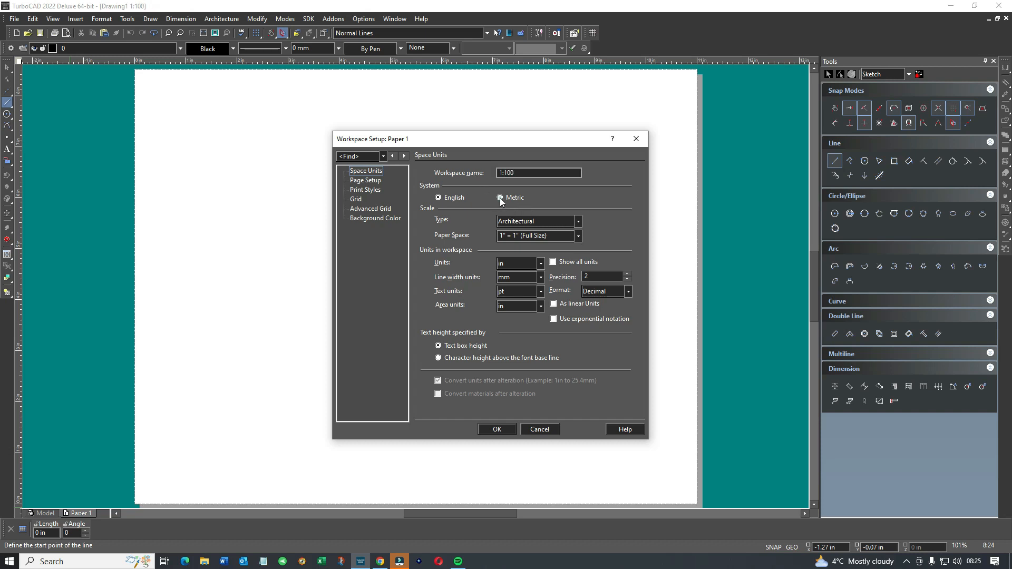
pyautogui.click(577, 235)
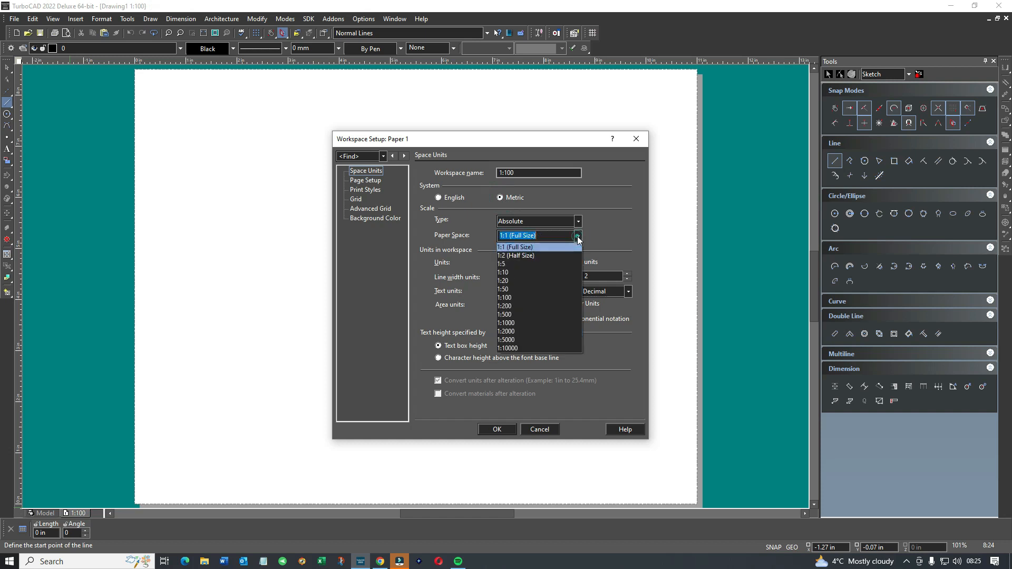
pyautogui.click(506, 298)
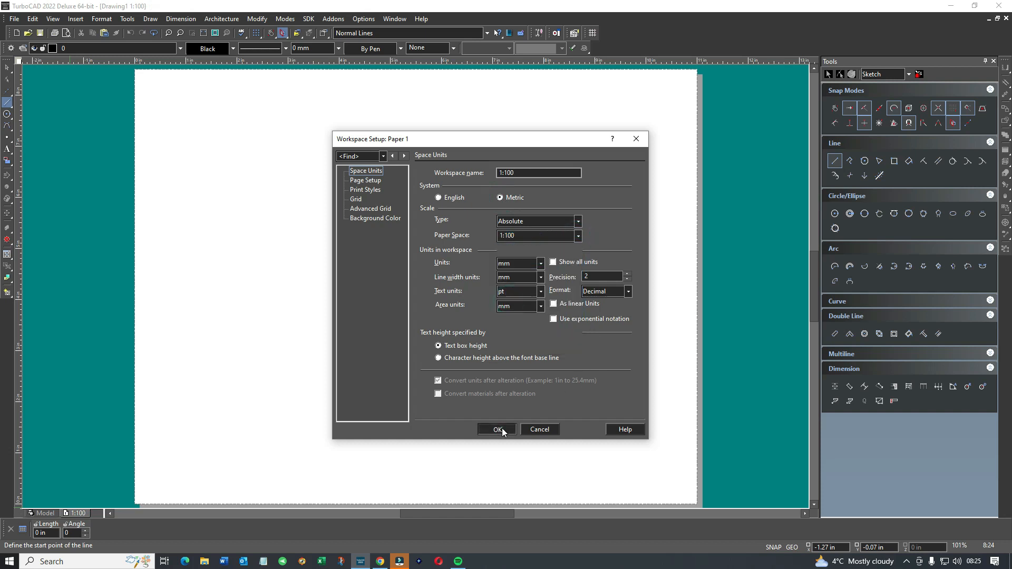
pyautogui.click(497, 429)
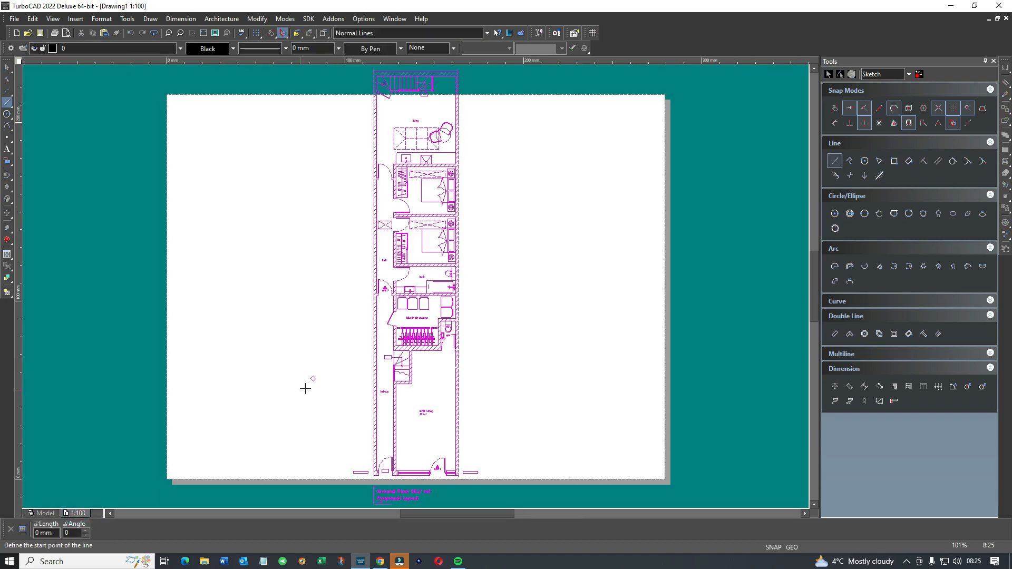
# Select the narrow floor plan viewport on the 1:100 sheet.
pyautogui.click(416, 286)
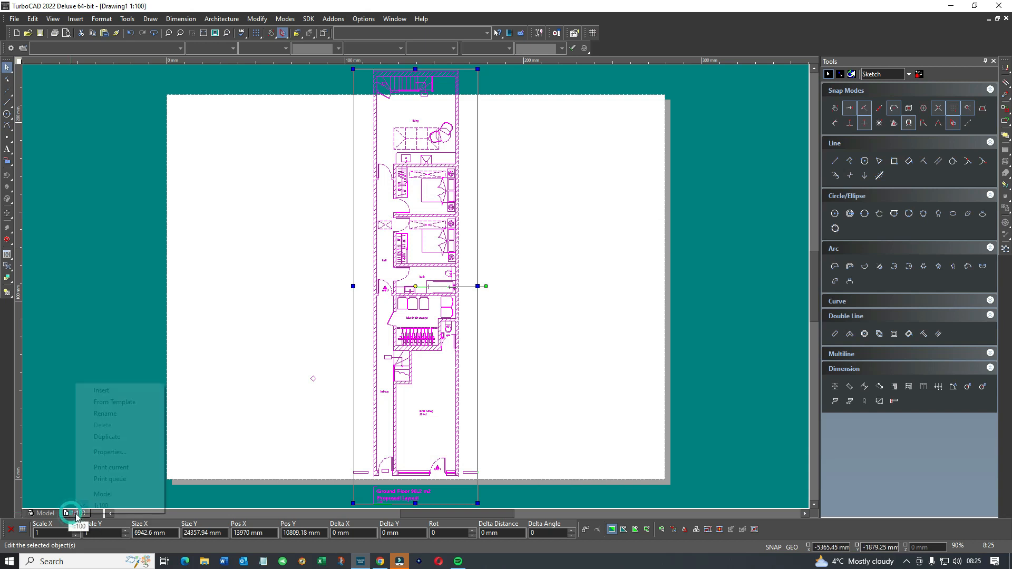
# Change the 1:100 space's page setup sheet size so the whole floor plan fits.
pyautogui.click(100, 455)
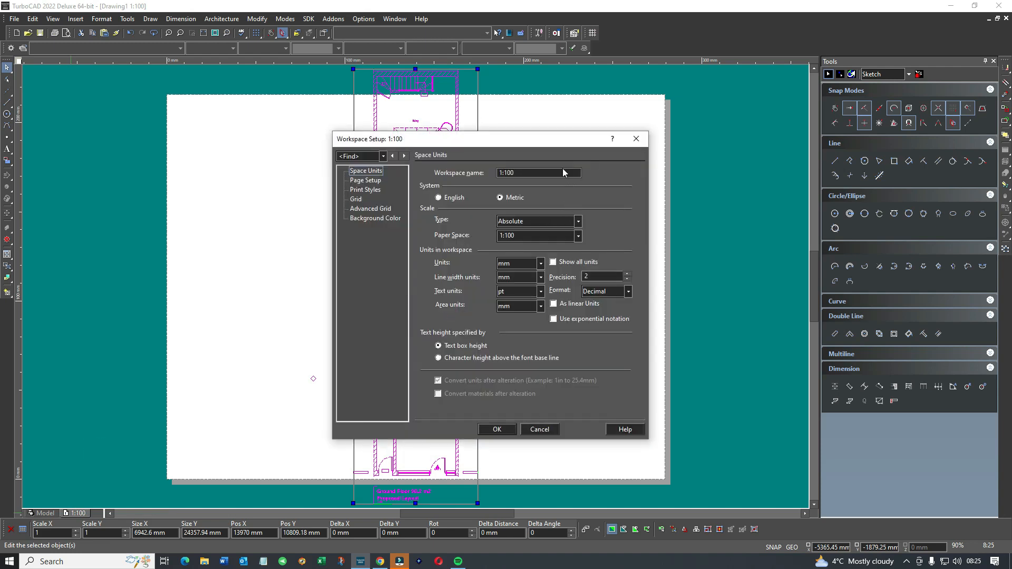
pyautogui.click(366, 180)
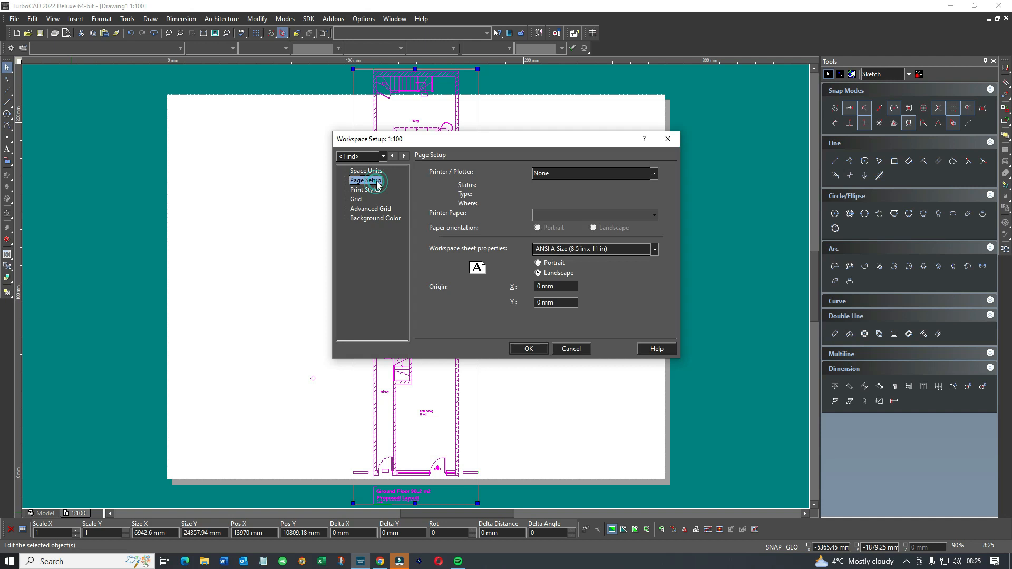
pyautogui.click(653, 250)
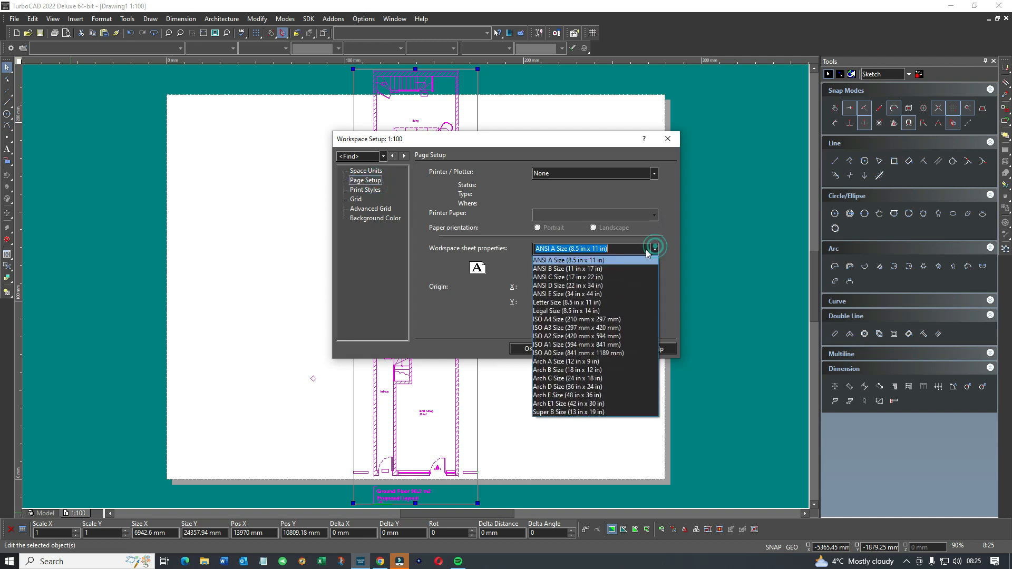
pyautogui.click(570, 260)
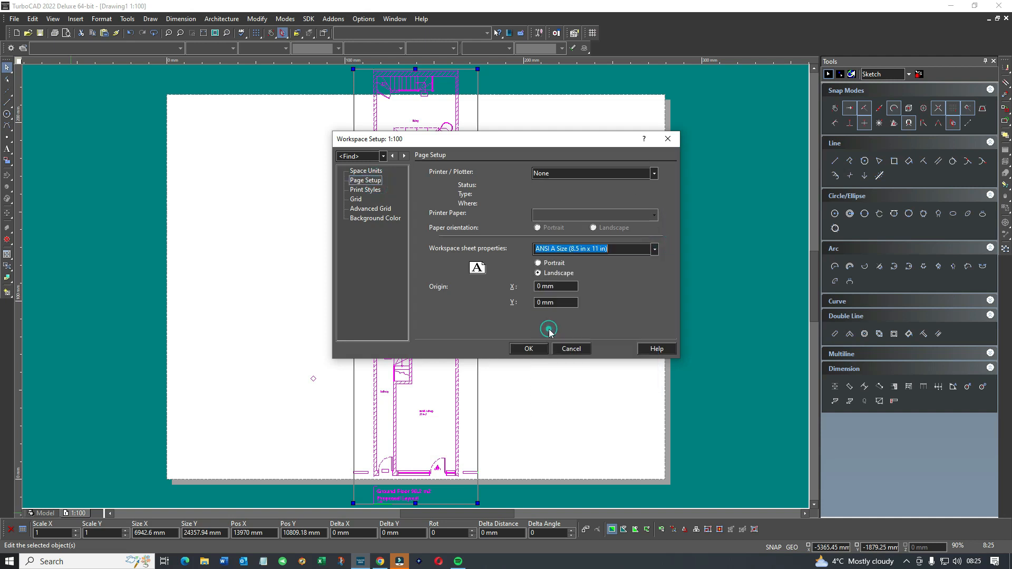
pyautogui.click(529, 349)
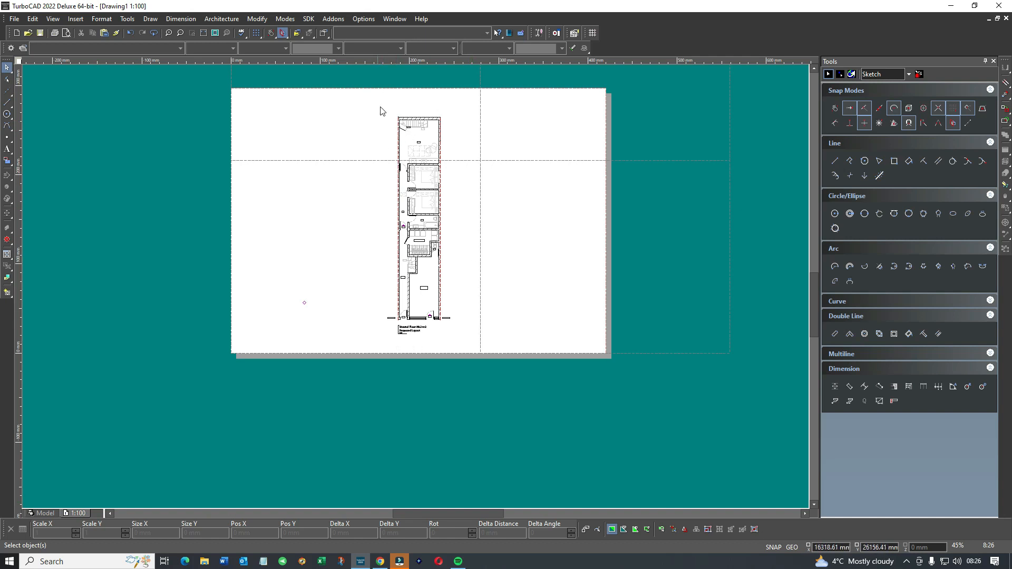
pyautogui.moveTo(92, 503)
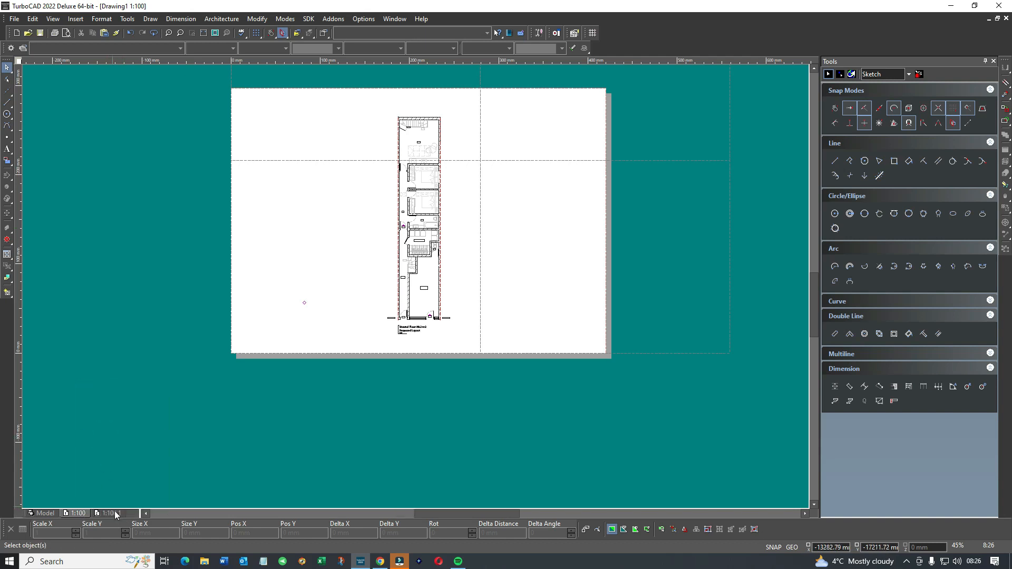
# Rename the paper space tab to 1:200.
pyautogui.rightClick(107, 513)
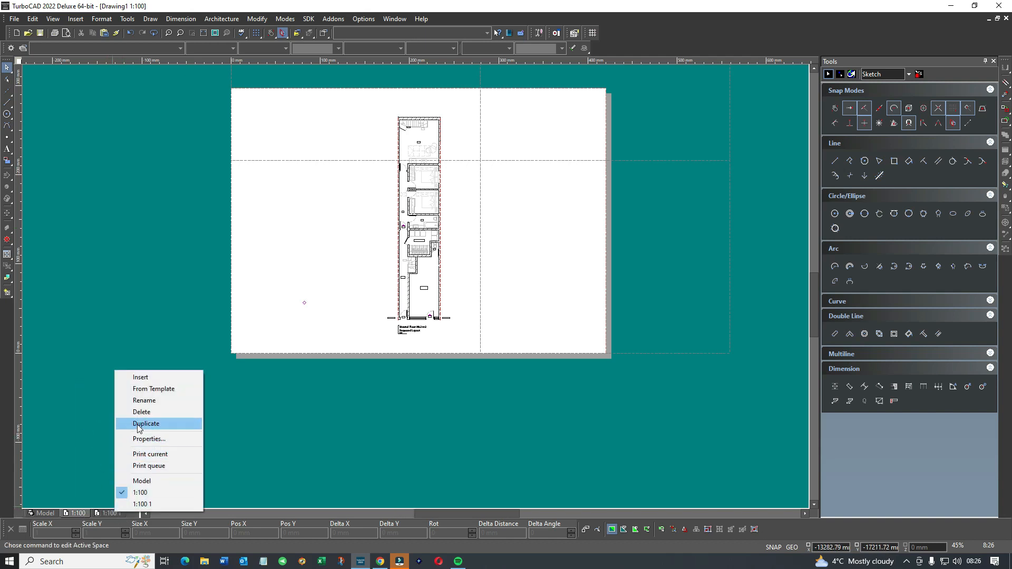
pyautogui.click(144, 400)
pyautogui.write('1:200')
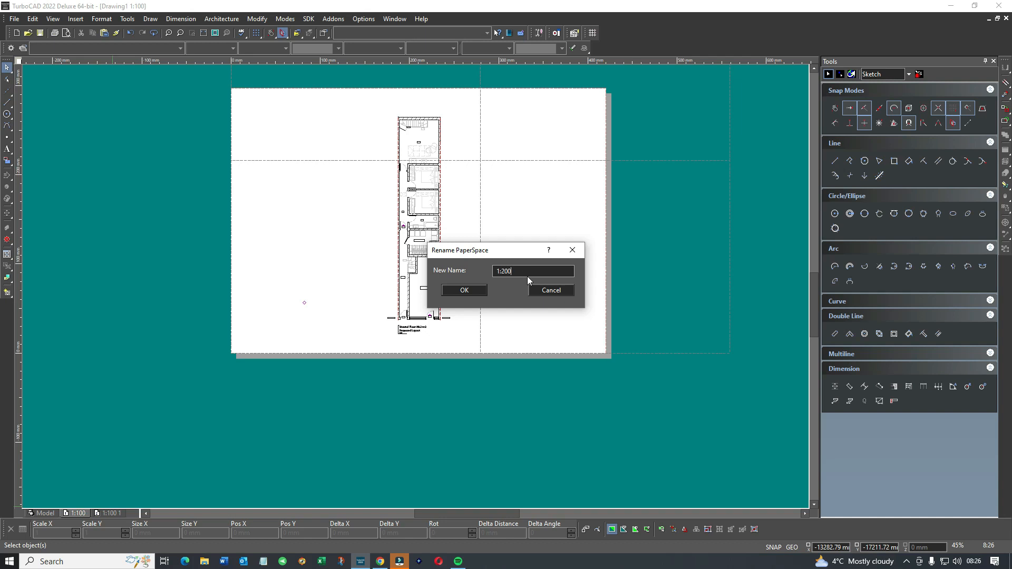
pyautogui.click(463, 290)
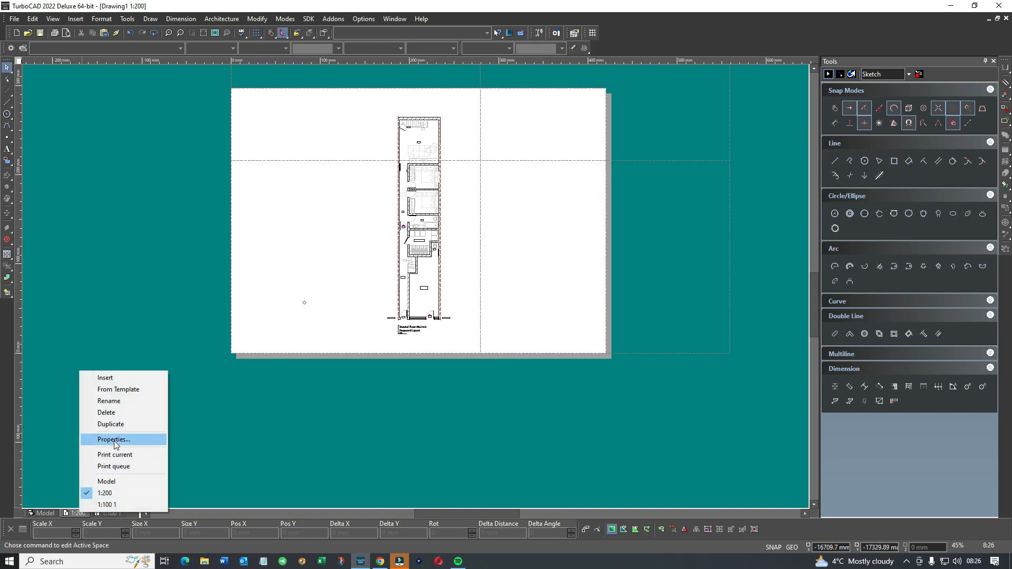
# Set the sheet's paper space scale to 1:200 and drag the smaller plan up toward mid-page.
pyautogui.click(112, 439)
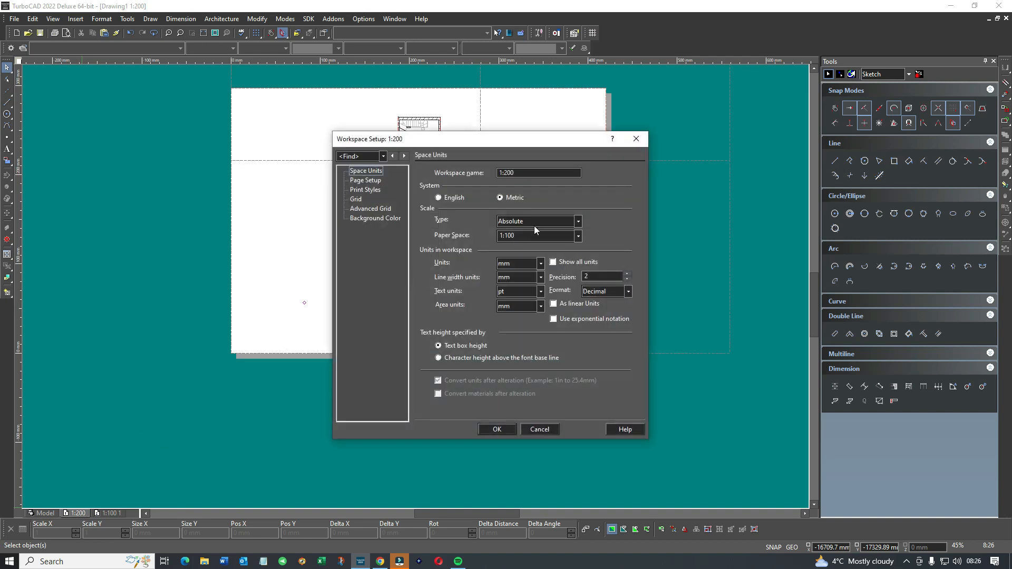
pyautogui.click(577, 235)
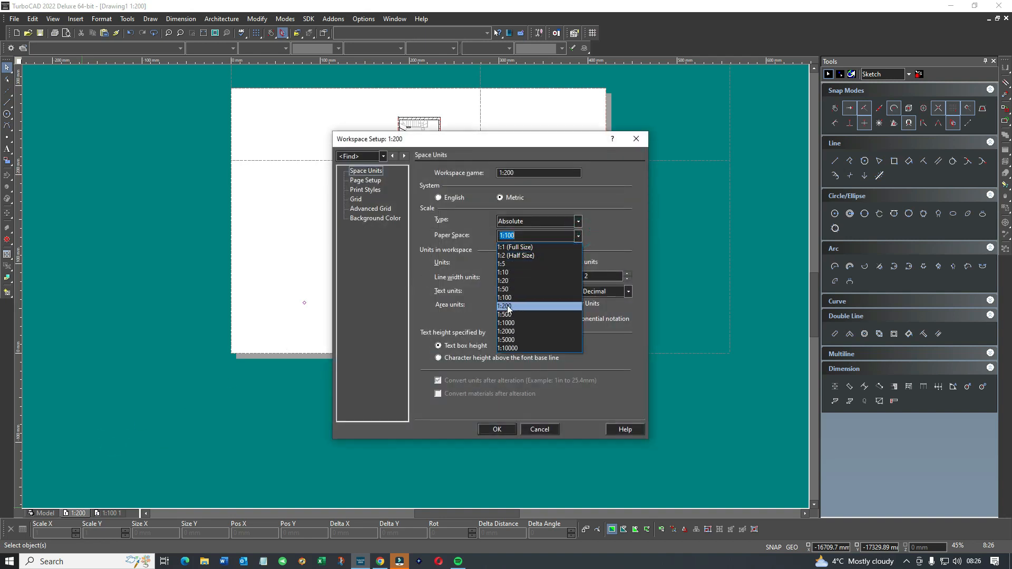
pyautogui.click(505, 306)
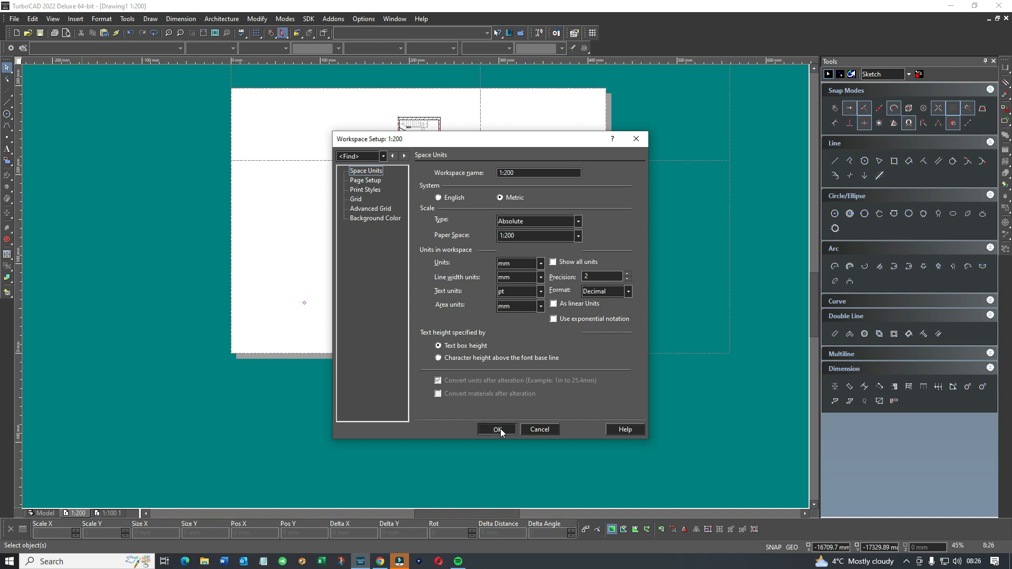
pyautogui.click(498, 430)
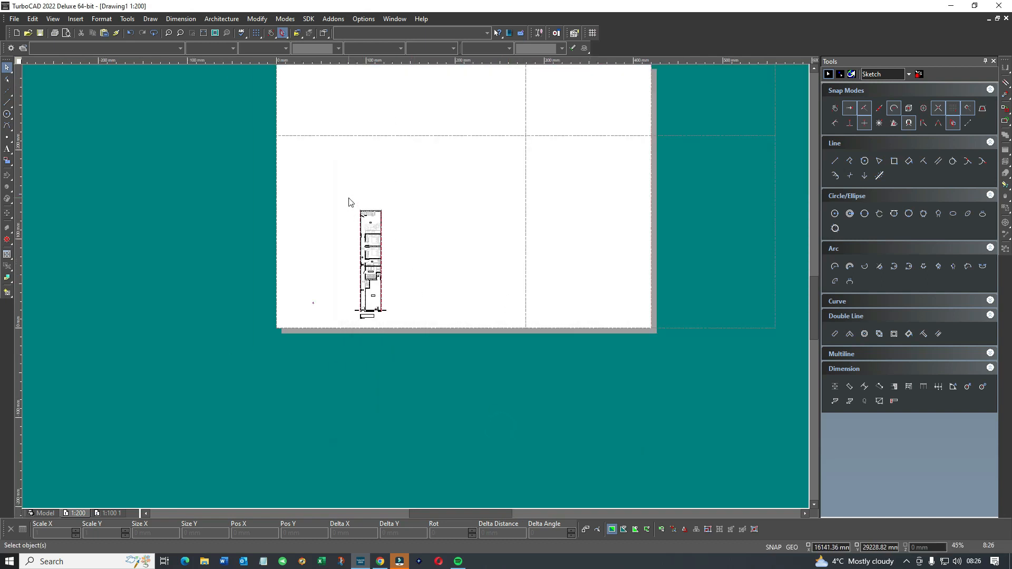
pyautogui.click(370, 263)
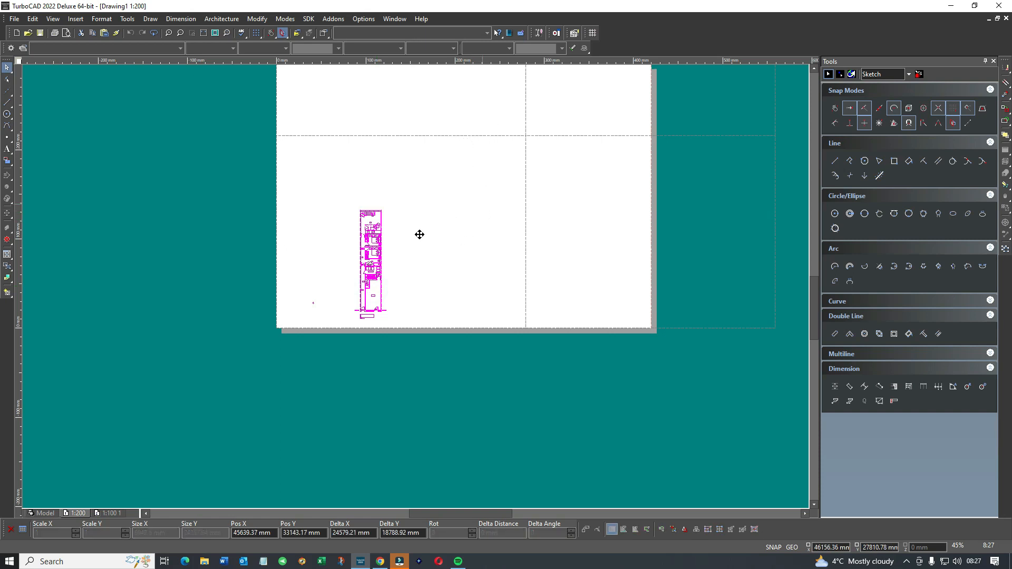
pyautogui.moveTo(370, 264); pyautogui.dragTo(481, 179)
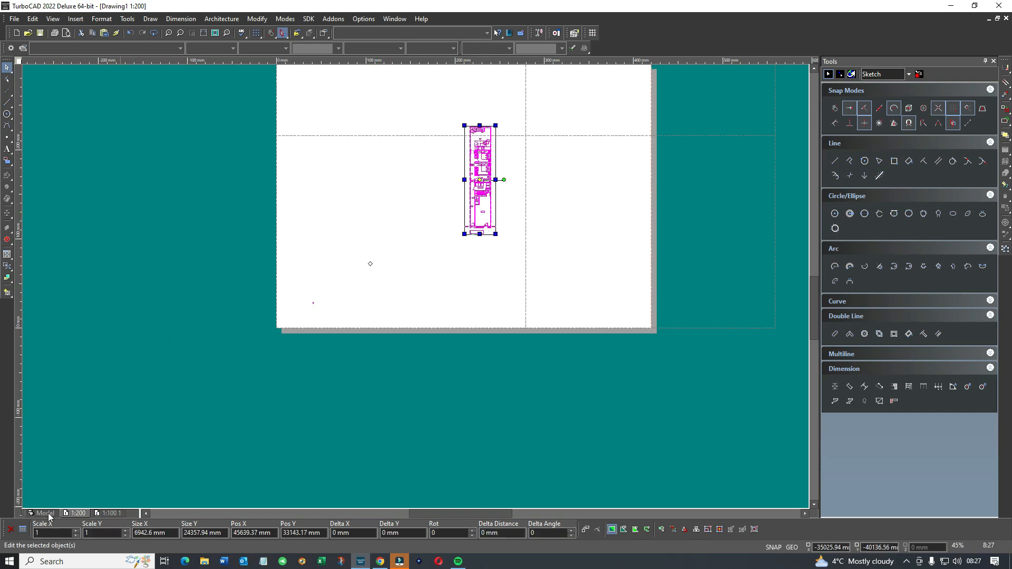
pyautogui.moveTo(437, 233)
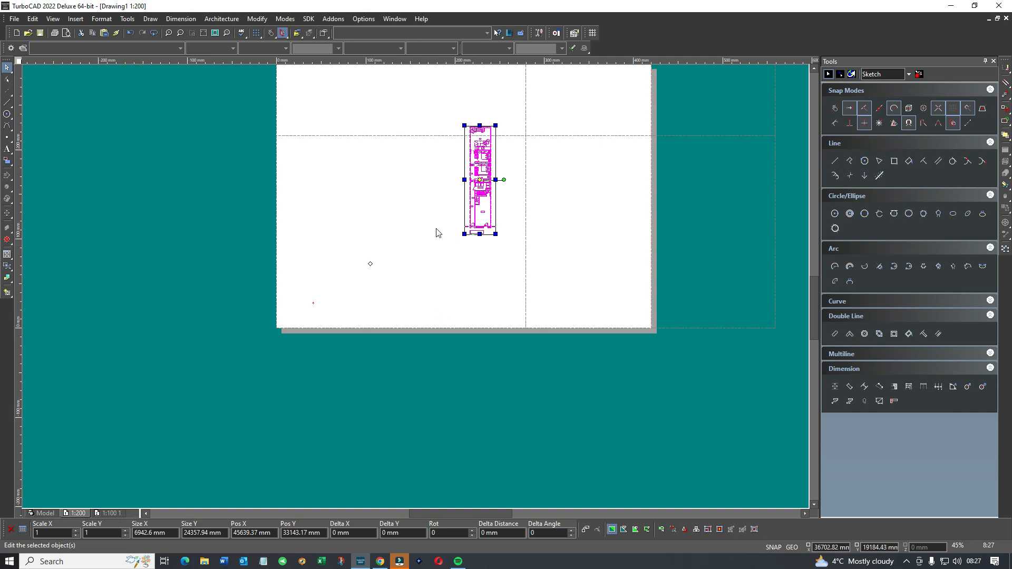
pyautogui.moveTo(468, 127)
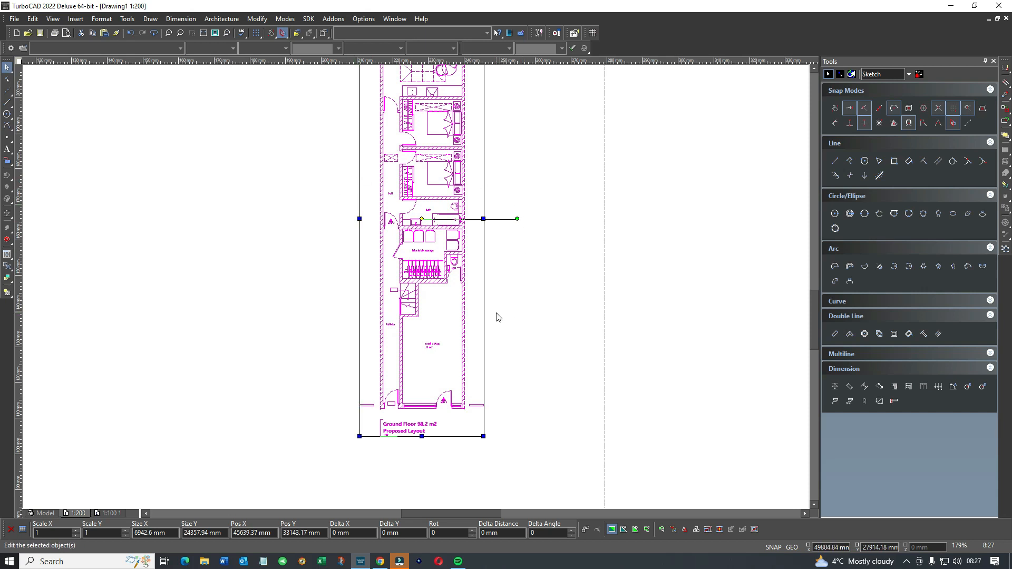
pyautogui.moveTo(179, 389)
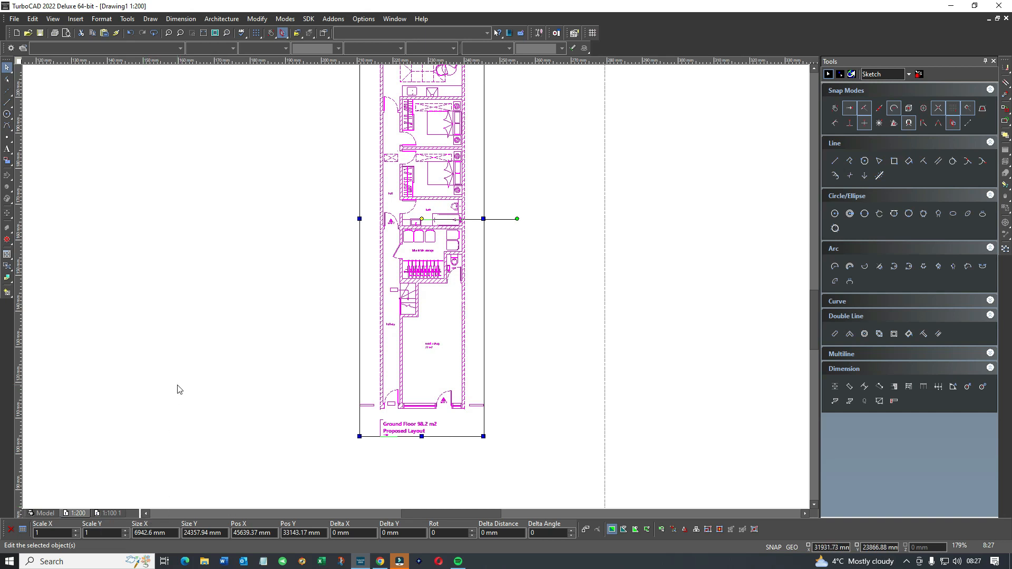
pyautogui.moveTo(137, 406)
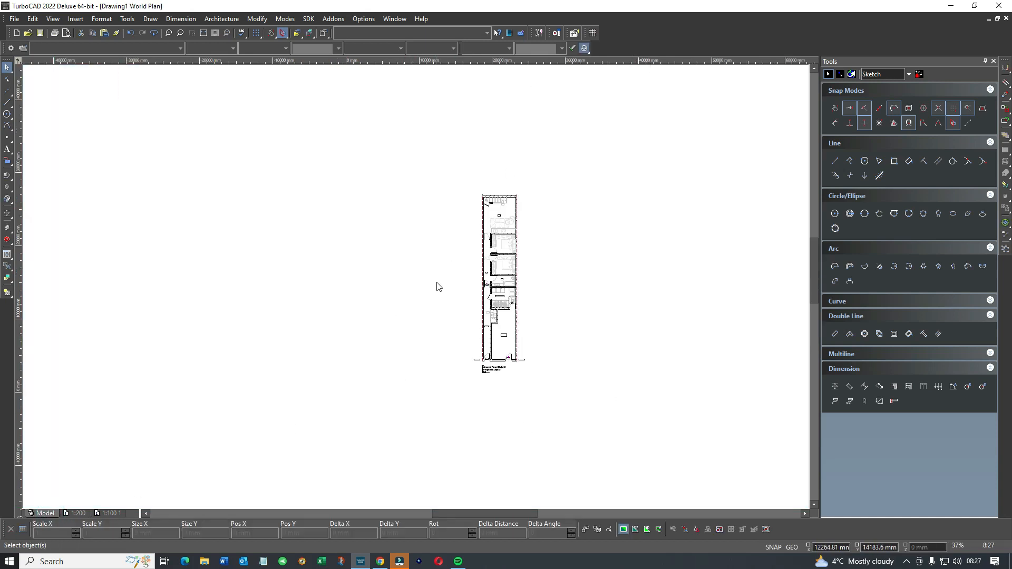
pyautogui.moveTo(202, 192)
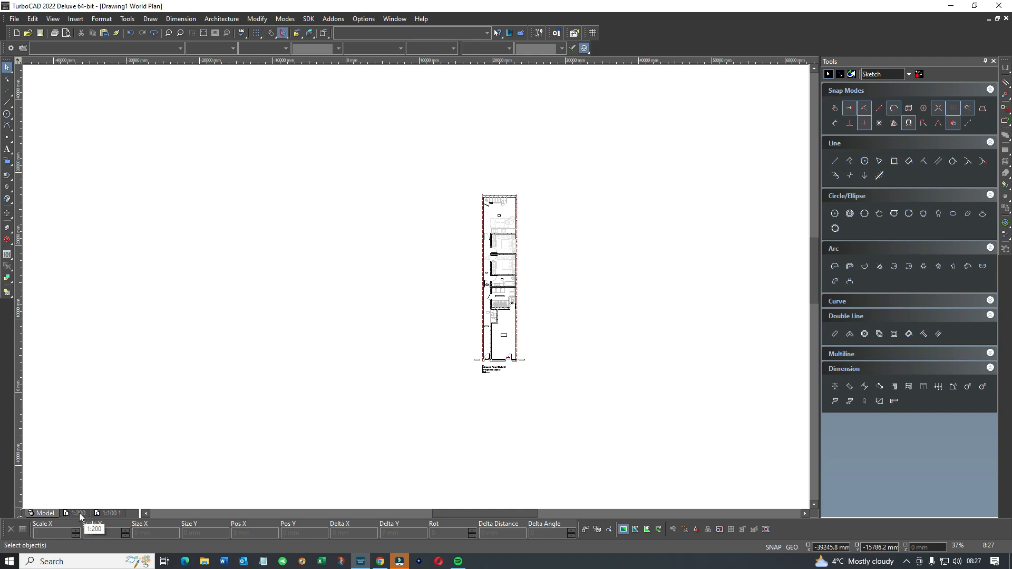
pyautogui.moveTo(116, 519)
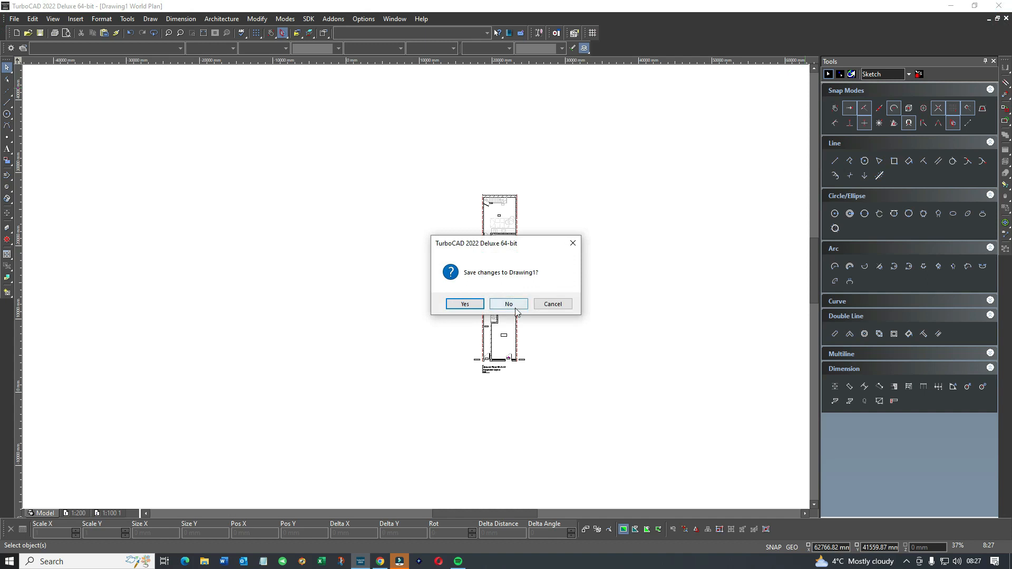
# Discard Drawing1's changes, then view the template's Model and 1:100 layout tabs.
pyautogui.click(508, 304)
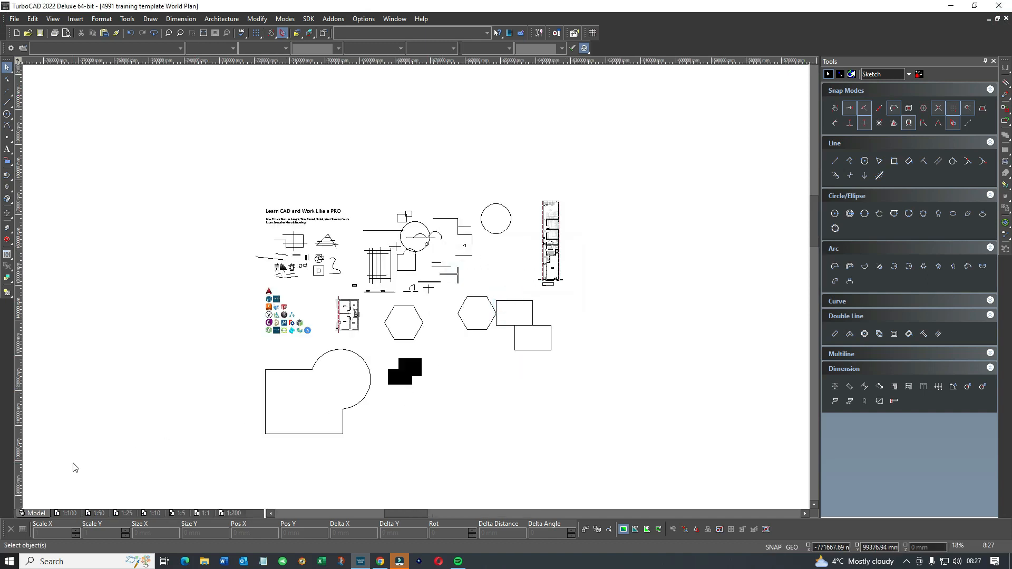
pyautogui.moveTo(95, 482)
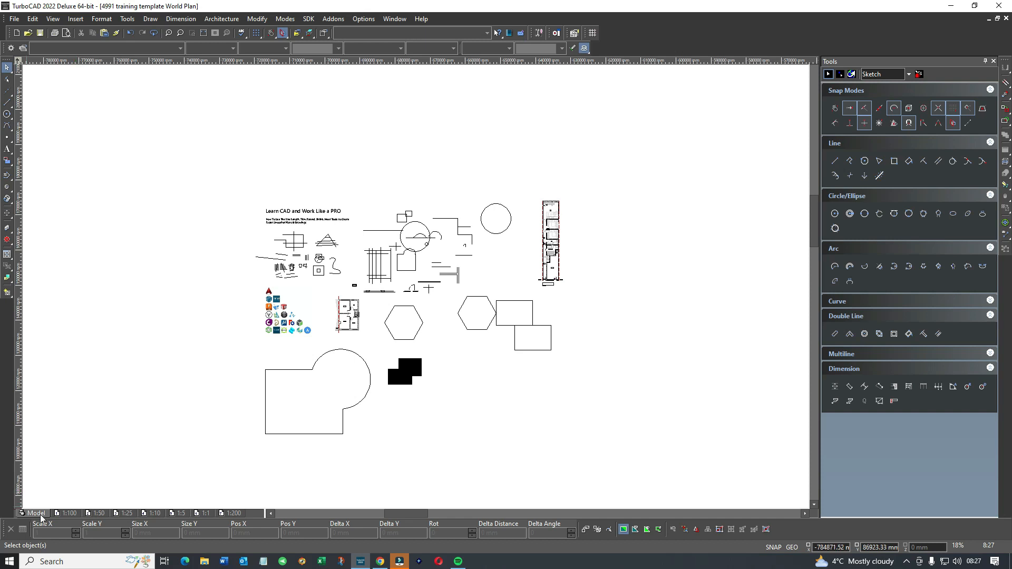
pyautogui.click(67, 513)
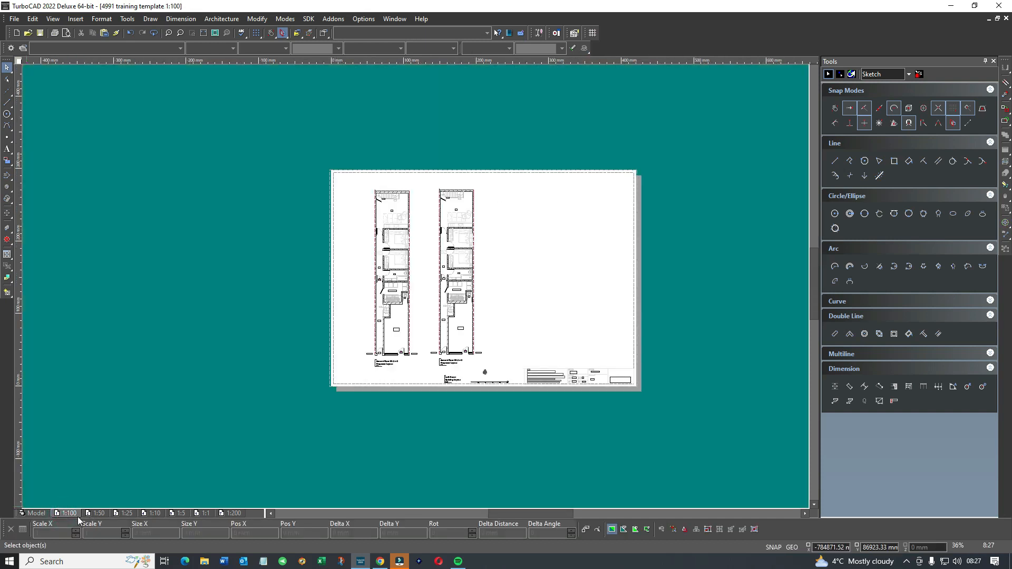
pyautogui.click(126, 513)
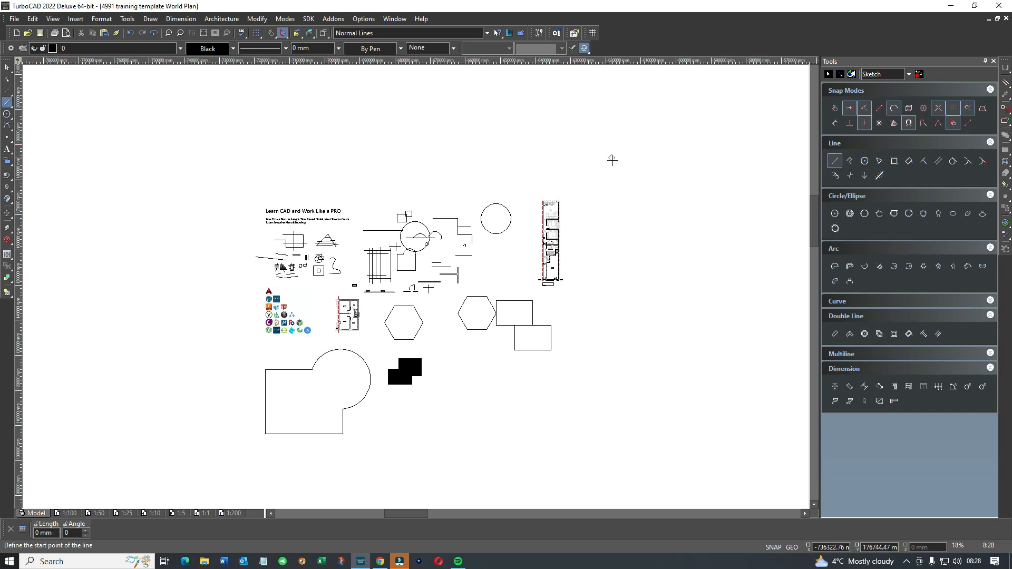
pyautogui.moveTo(245, 138)
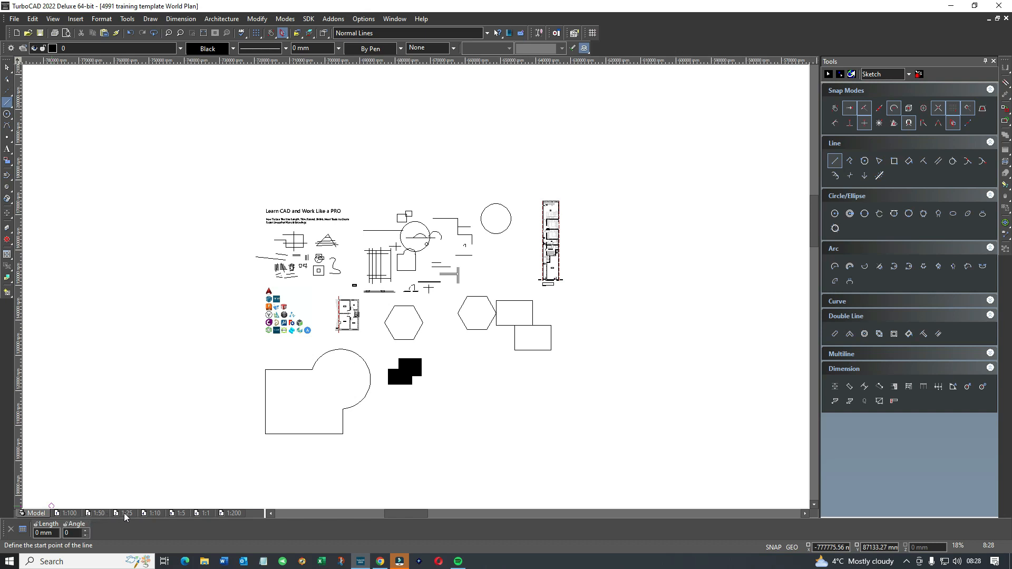
pyautogui.moveTo(153, 513)
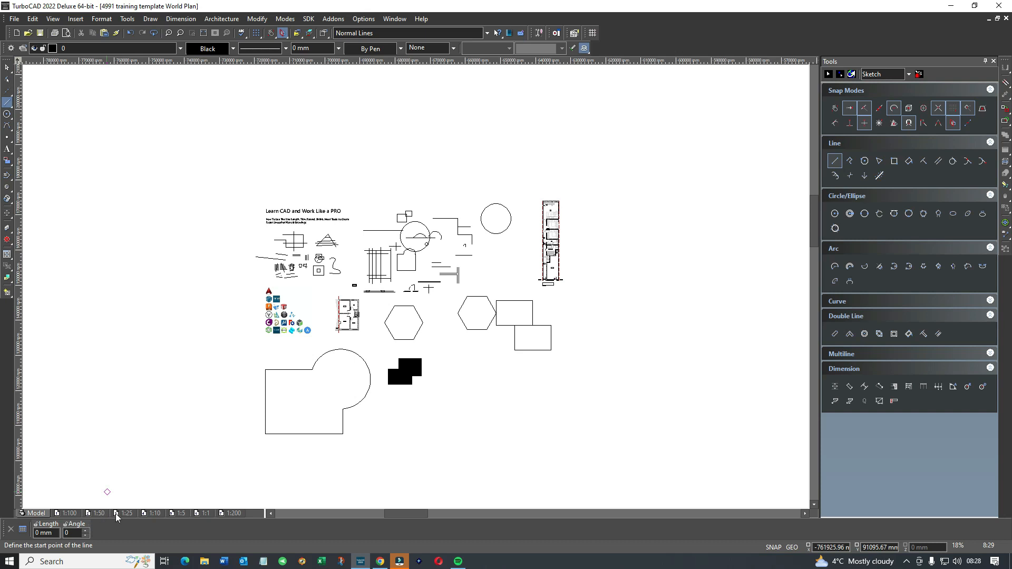
pyautogui.moveTo(109, 513)
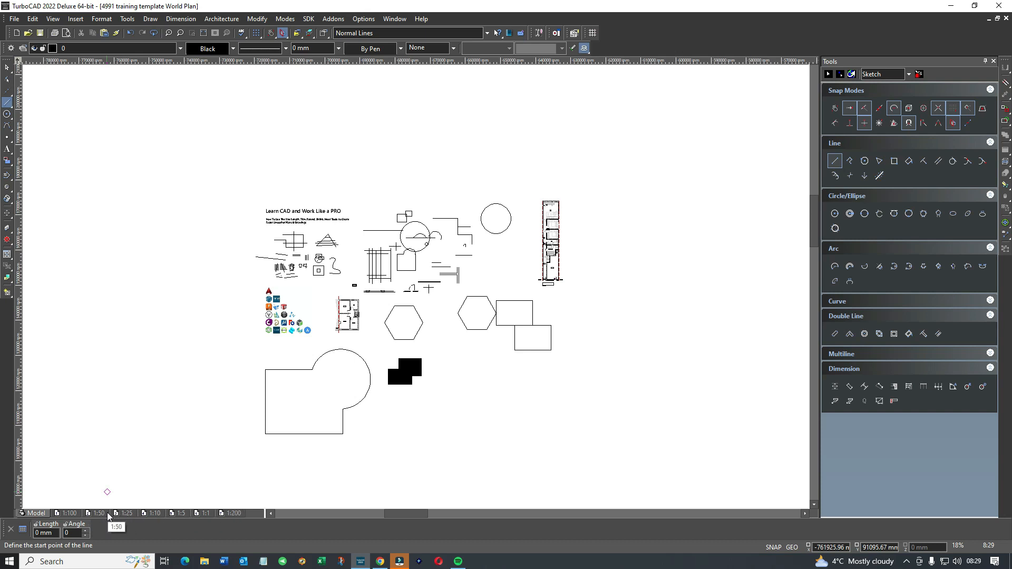
pyautogui.click(234, 513)
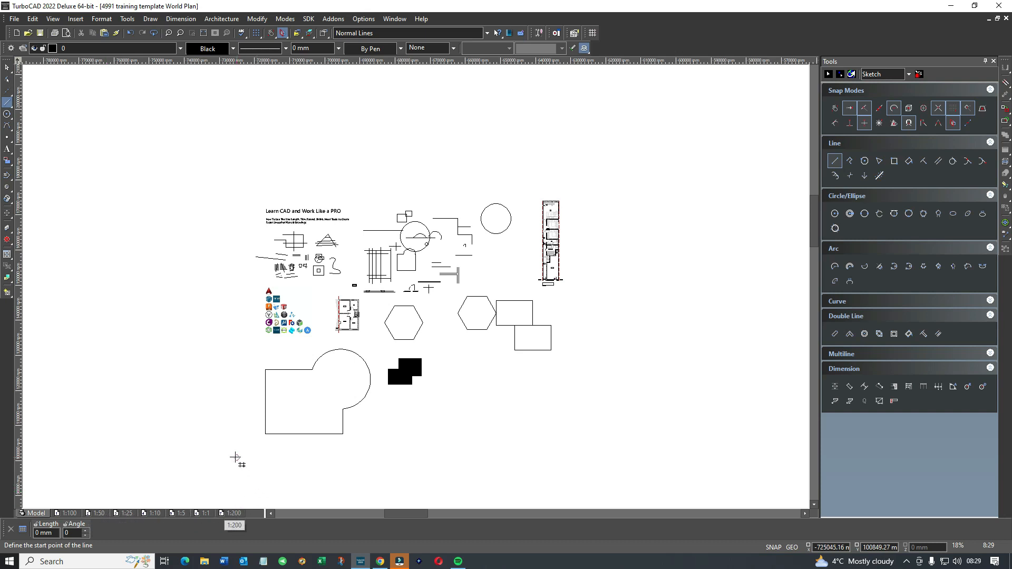
pyautogui.moveTo(426, 371)
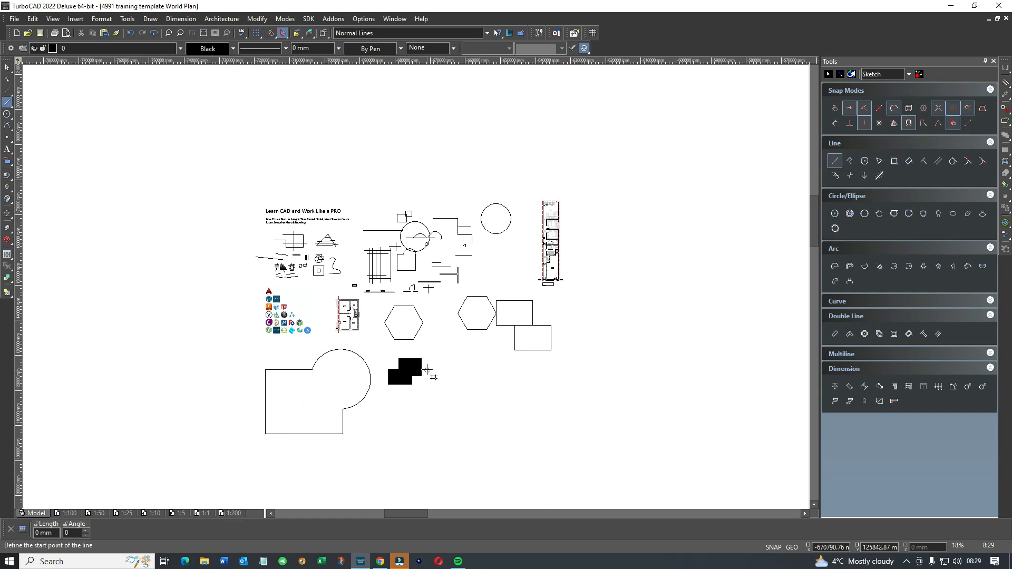